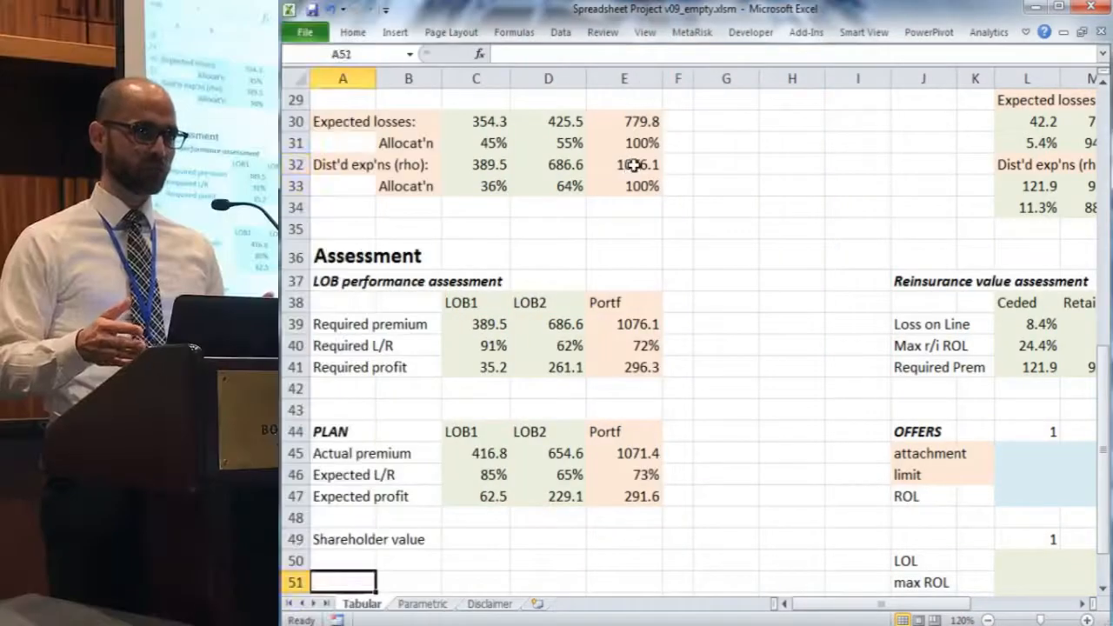
# Review the LOB1 expected loss ratio and the distributed expenses formulas for LOB2 and the portfolio.
pyautogui.click(623, 163)
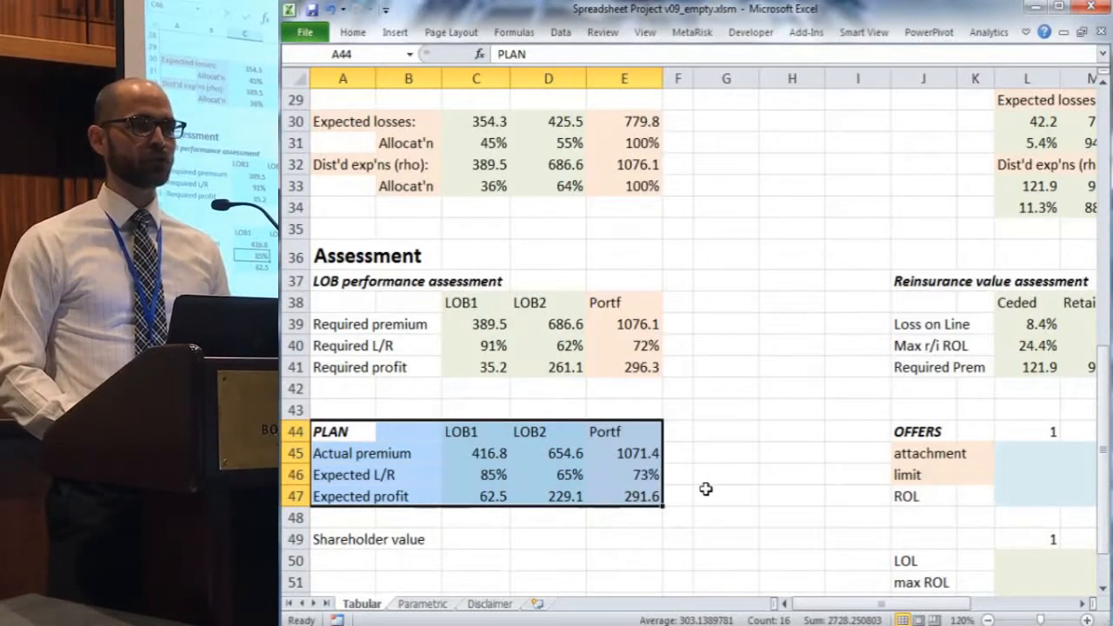
pyautogui.click(726, 496)
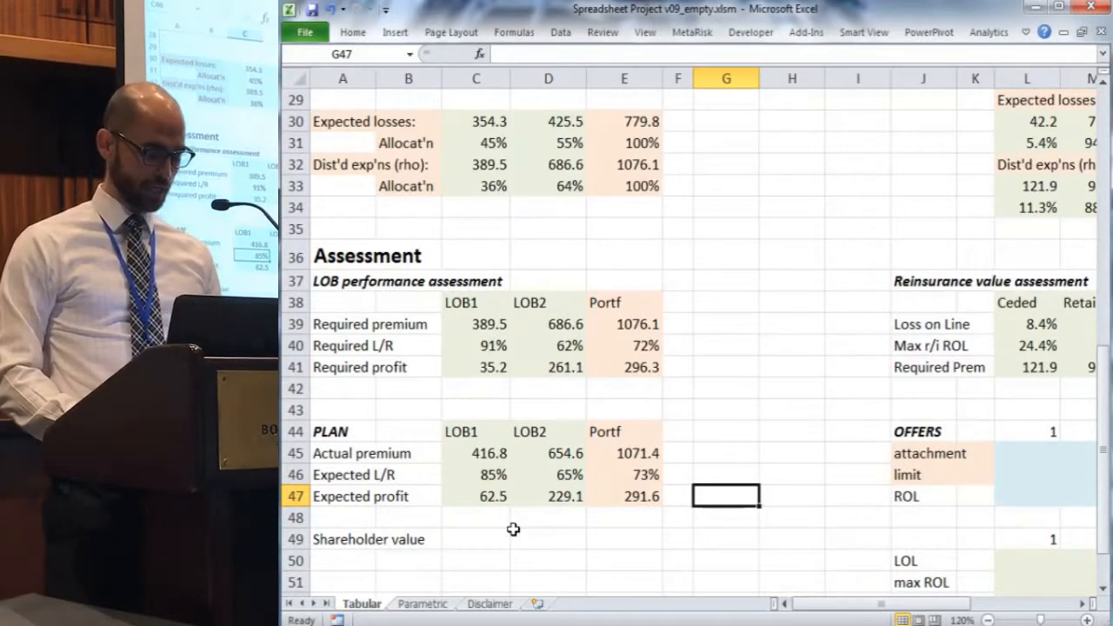
pyautogui.click(477, 473)
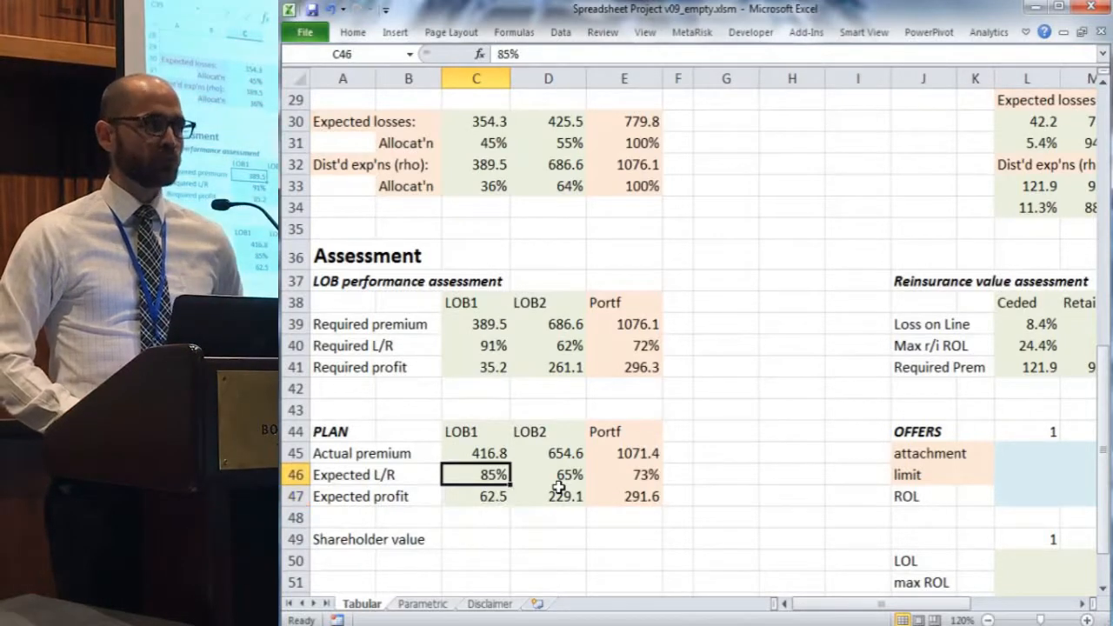
pyautogui.click(548, 164)
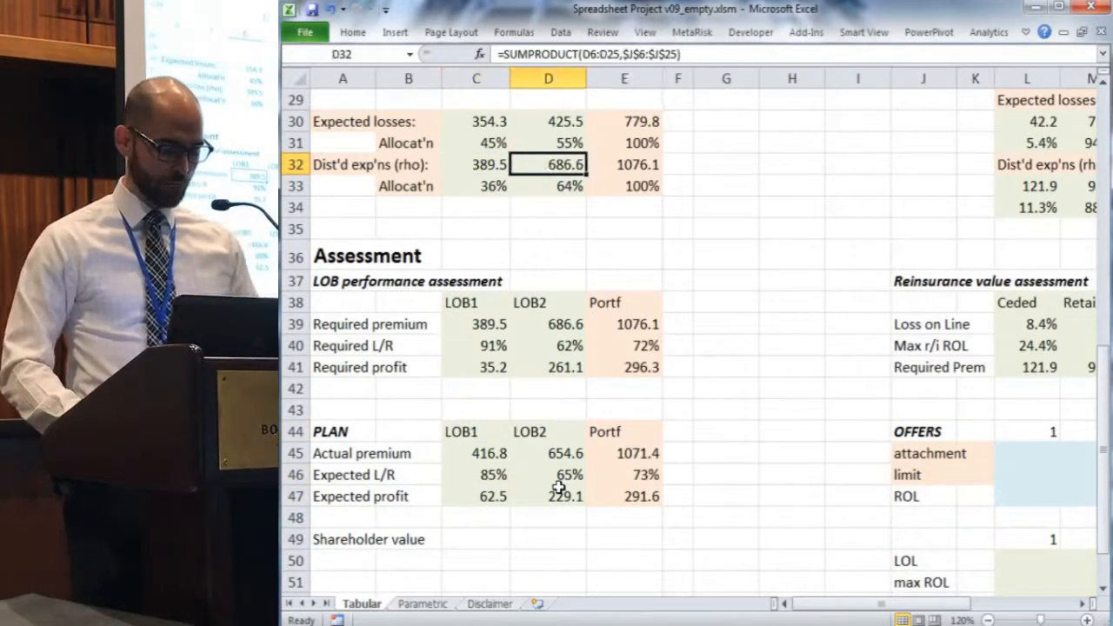
pyautogui.click(624, 164)
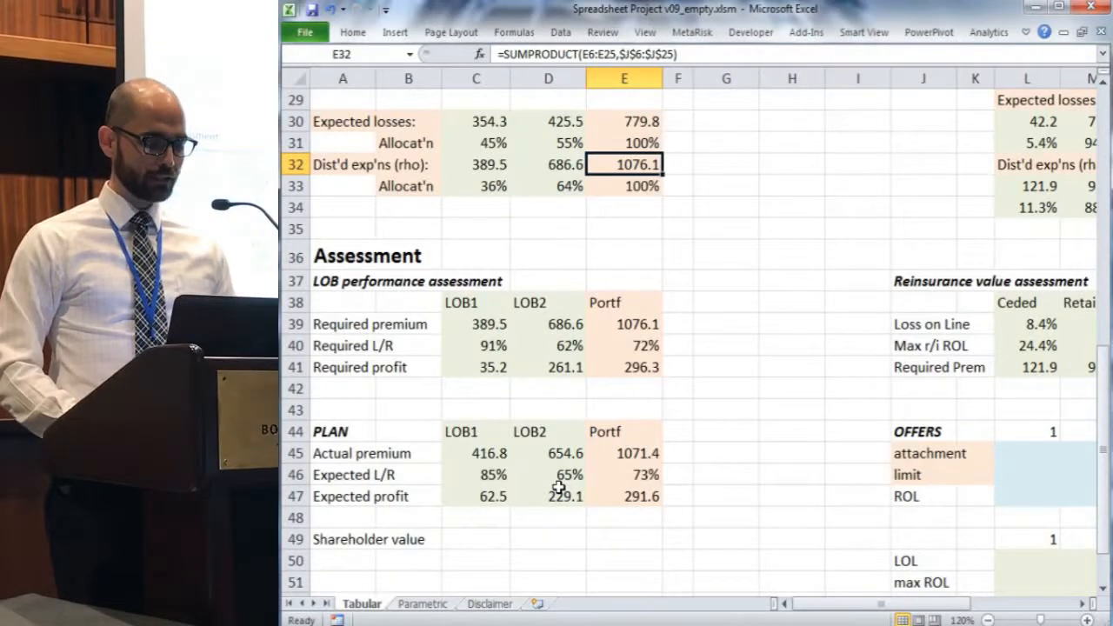
# Highlight the Required premium row and examine the portfolio required L/R and required profit formulas.
pyautogui.click(407, 324)
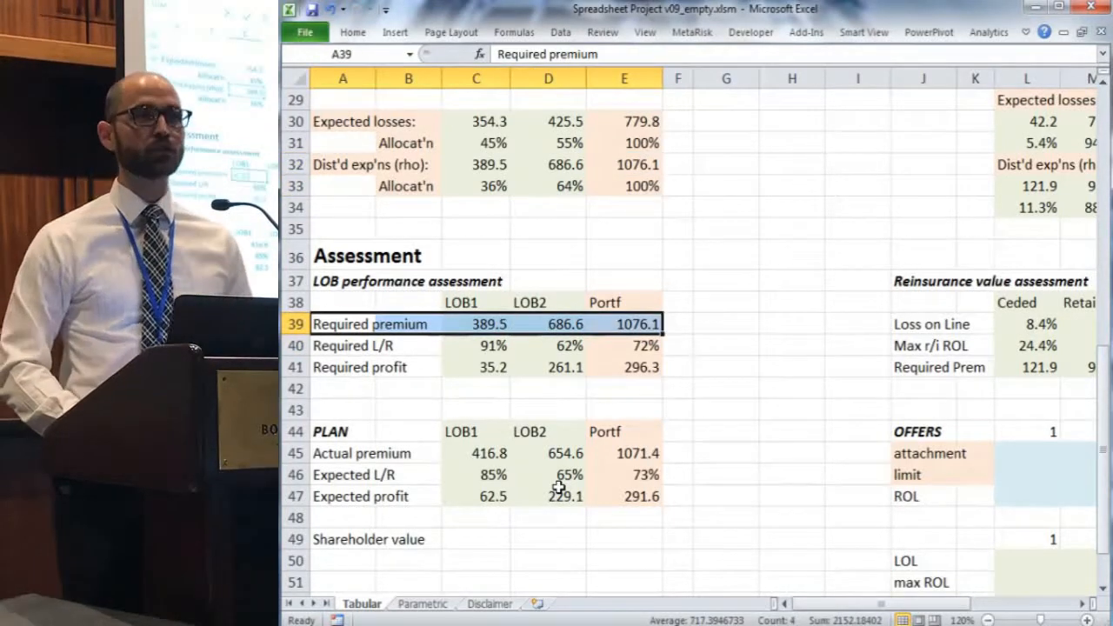
pyautogui.write('=E32')
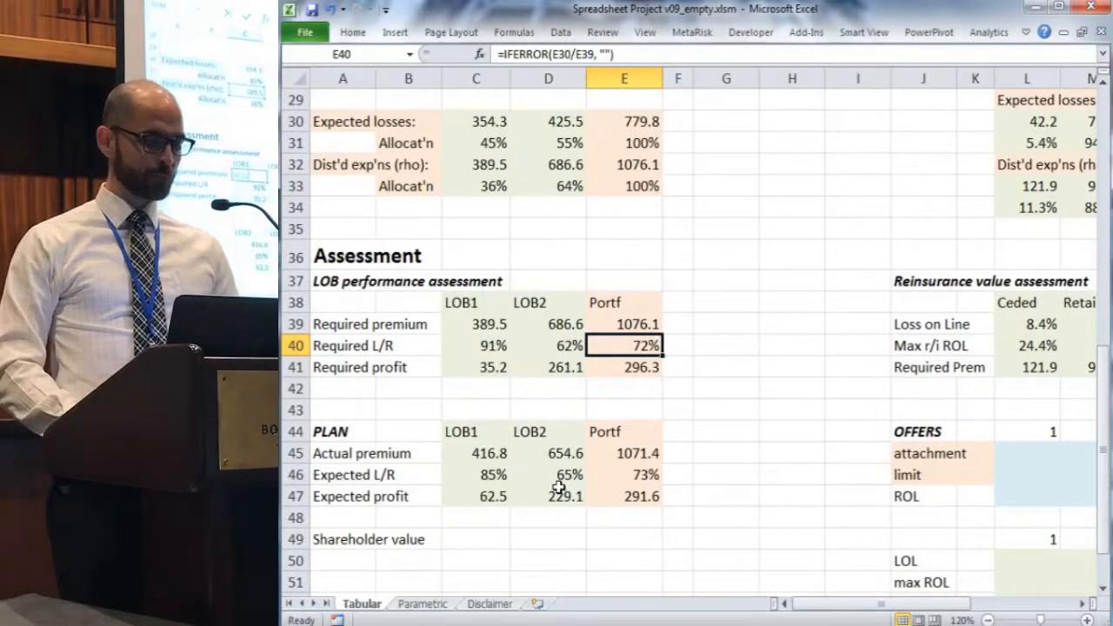
pyautogui.doubleClick(623, 344)
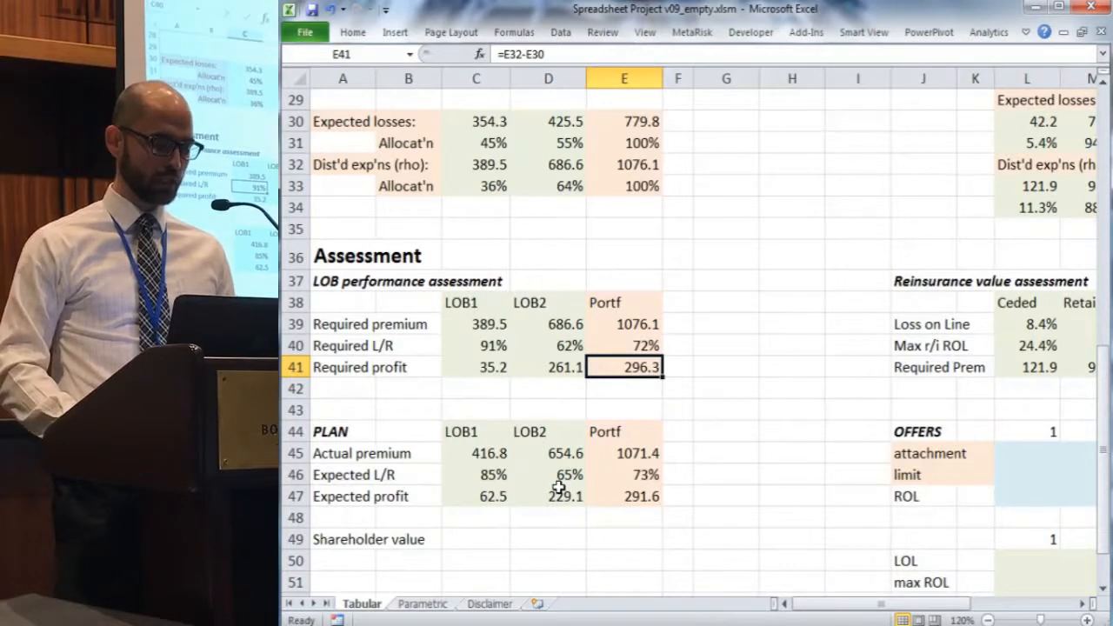
pyautogui.doubleClick(622, 367)
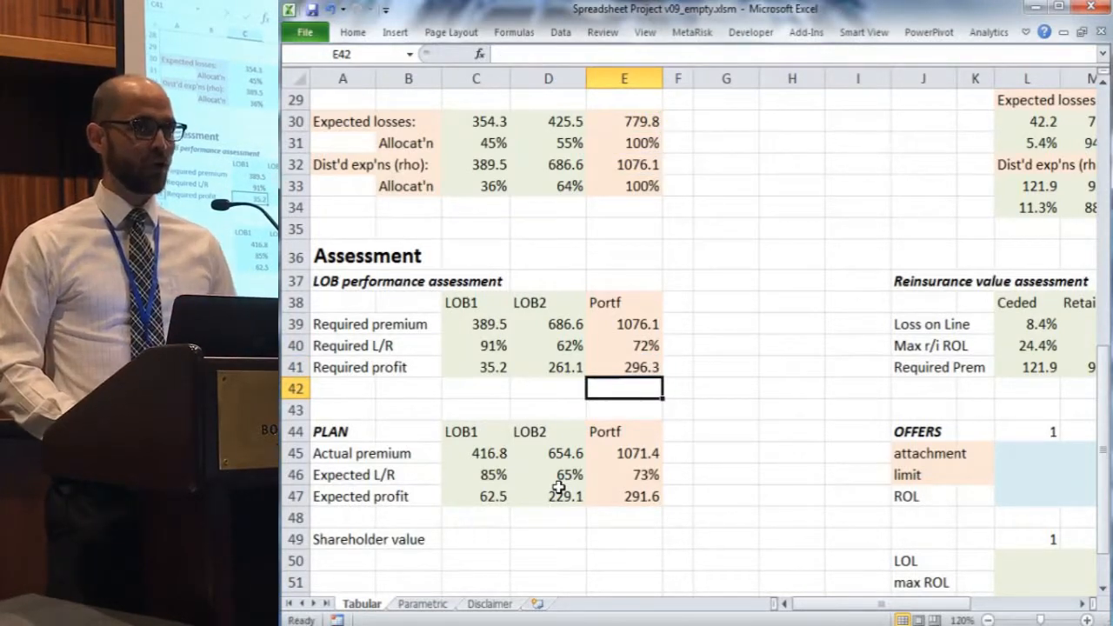
pyautogui.press('down')
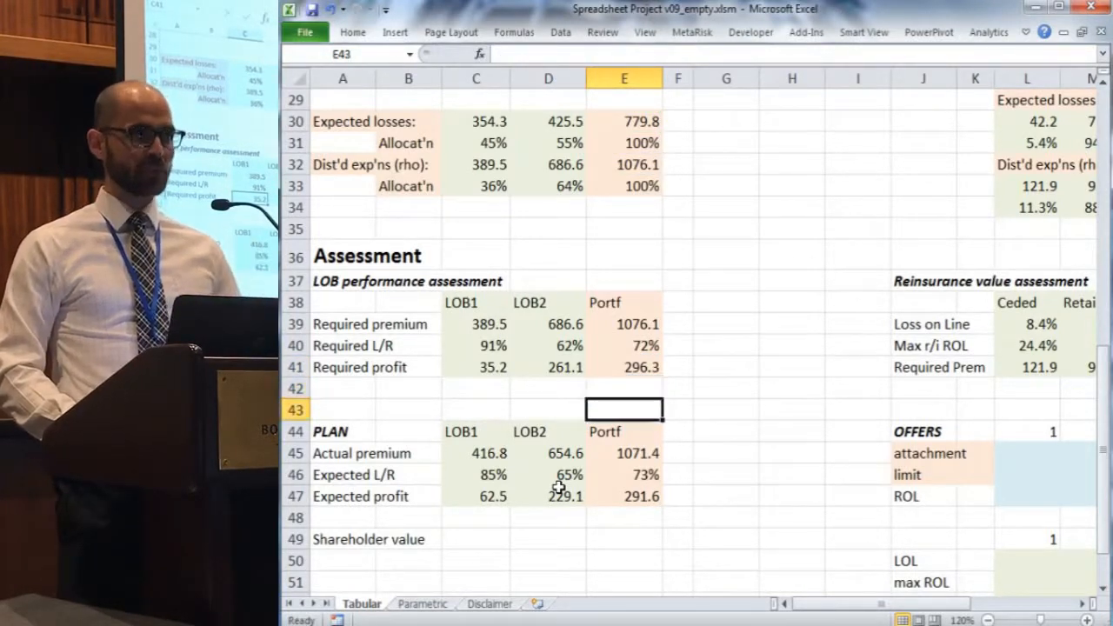
# Compare required and expected profit for the portfolio and LOB1.
pyautogui.click(623, 495)
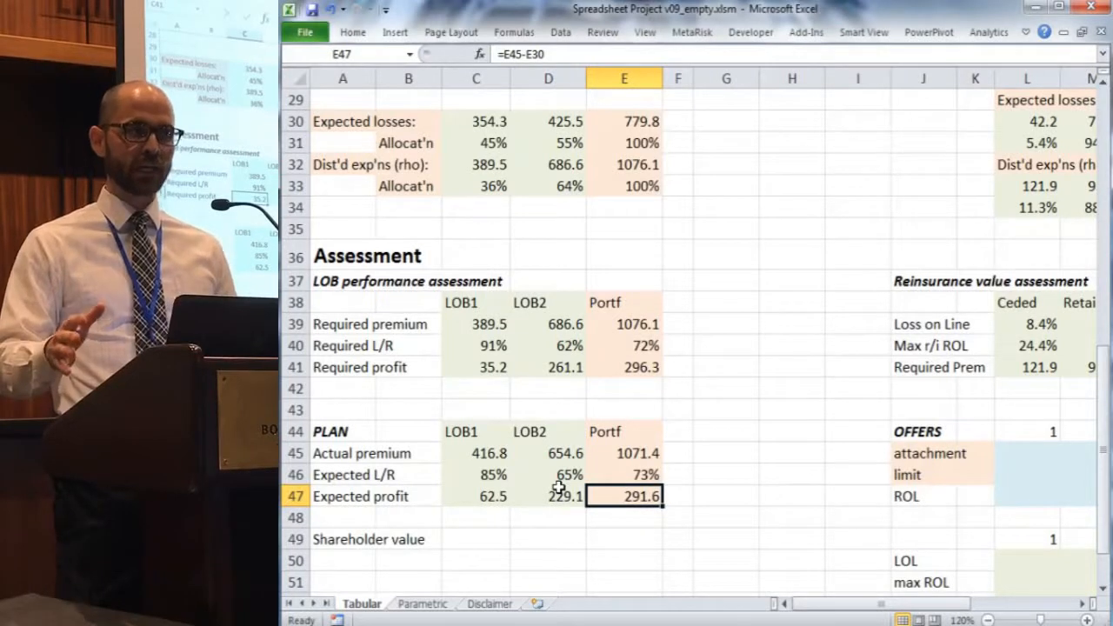
pyautogui.click(622, 411)
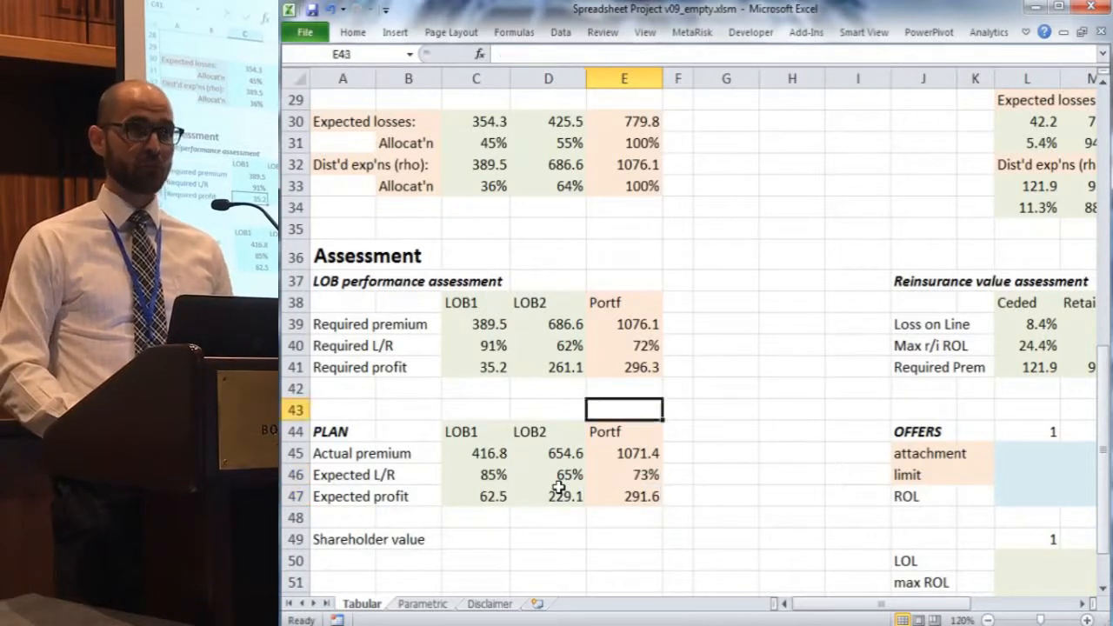
pyautogui.click(623, 367)
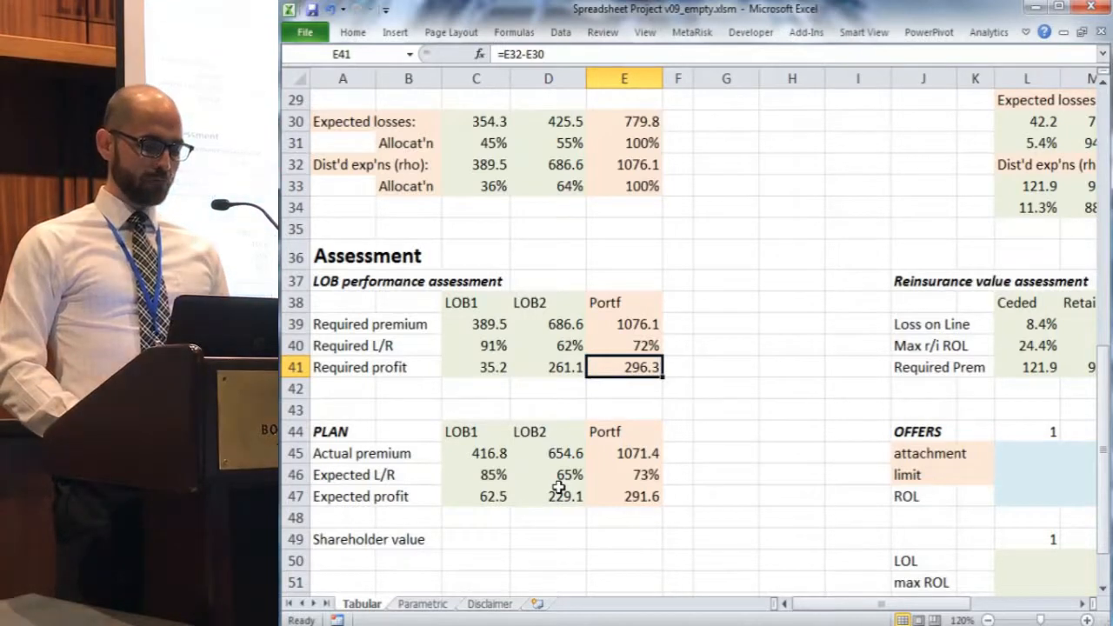
pyautogui.click(476, 495)
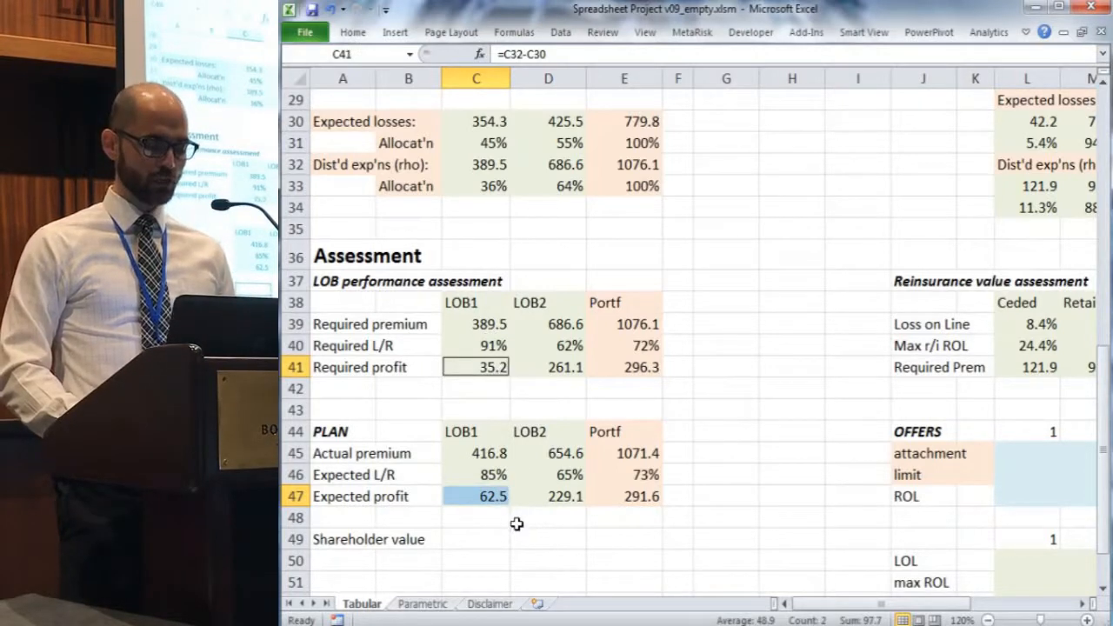
pyautogui.moveTo(497, 541)
pyautogui.write('=')
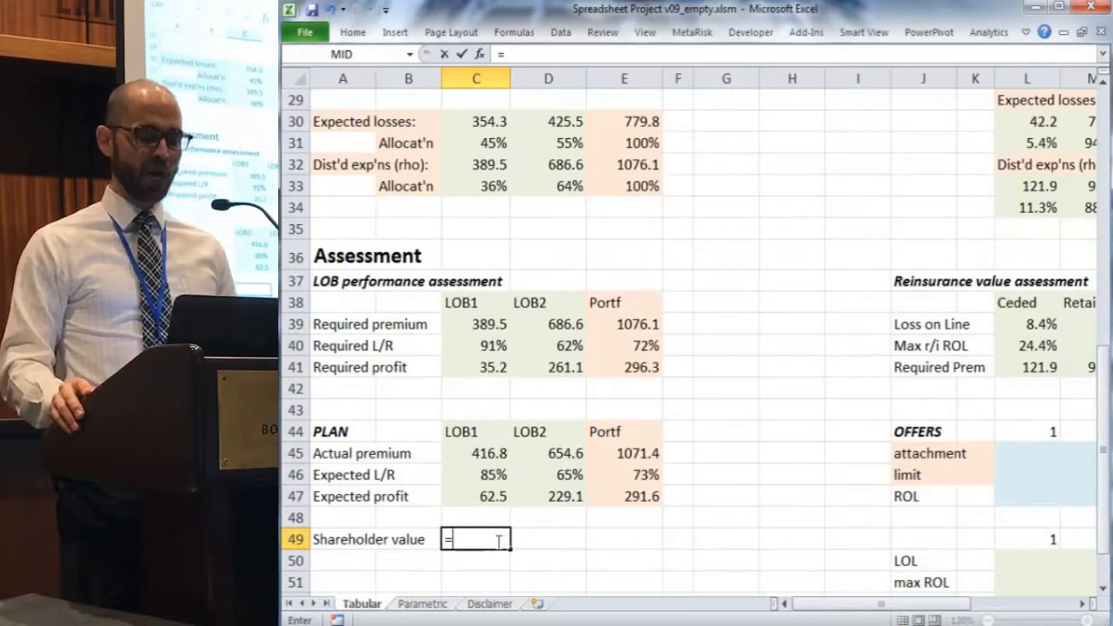
# Enter shareholder value =C47-C41 and fill across row 49, giving 27.3, -32.0 and -4.7.
pyautogui.write('C47-C47')
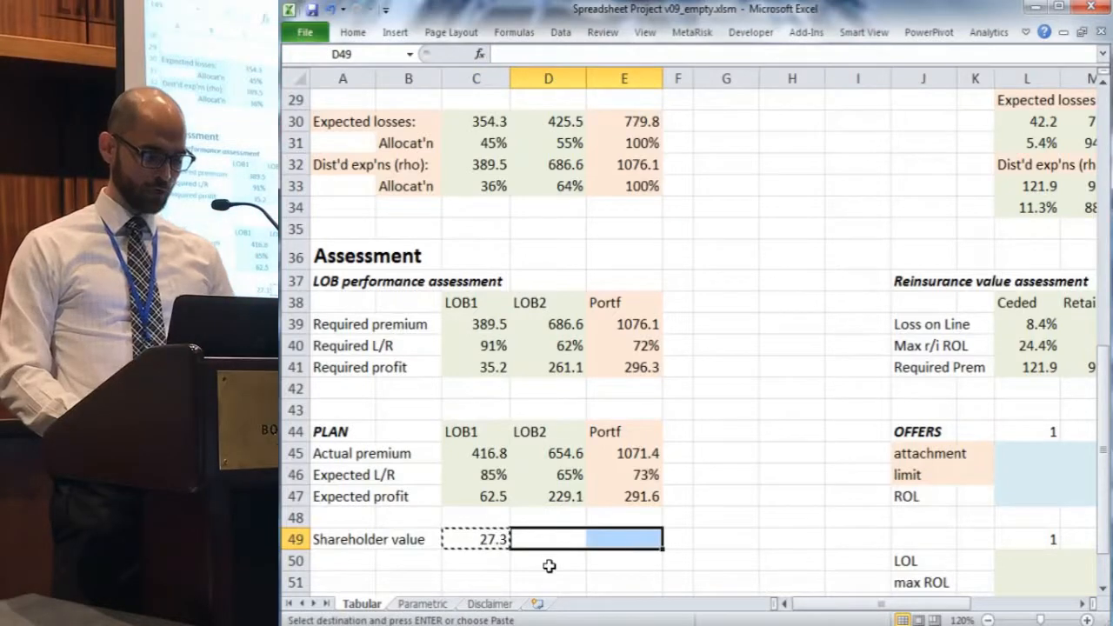
pyautogui.press('Enter')
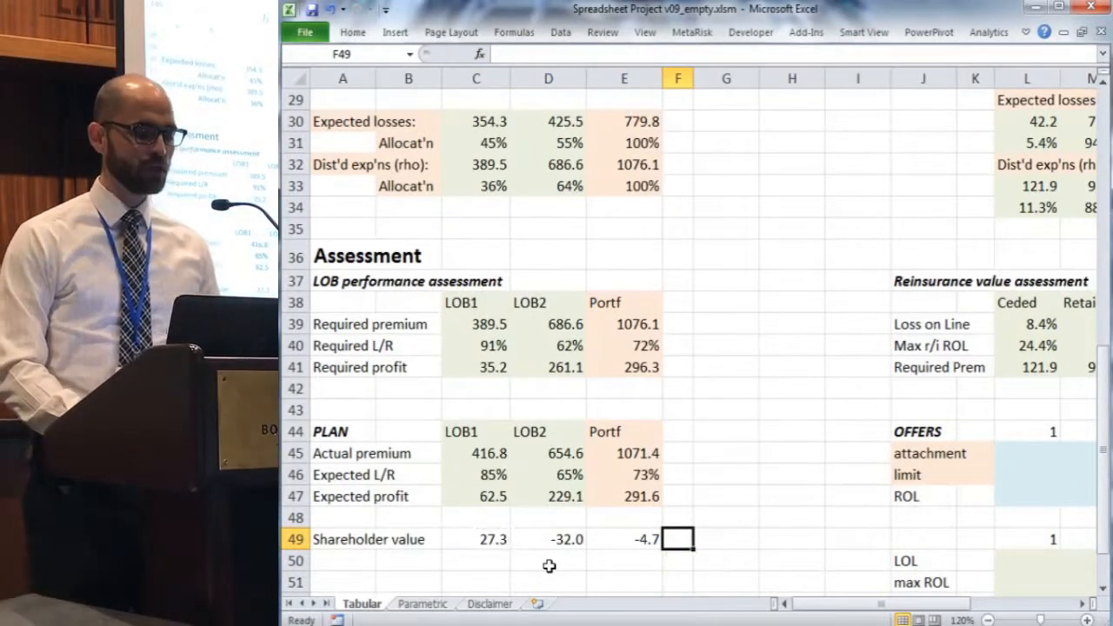
pyautogui.moveTo(700, 578)
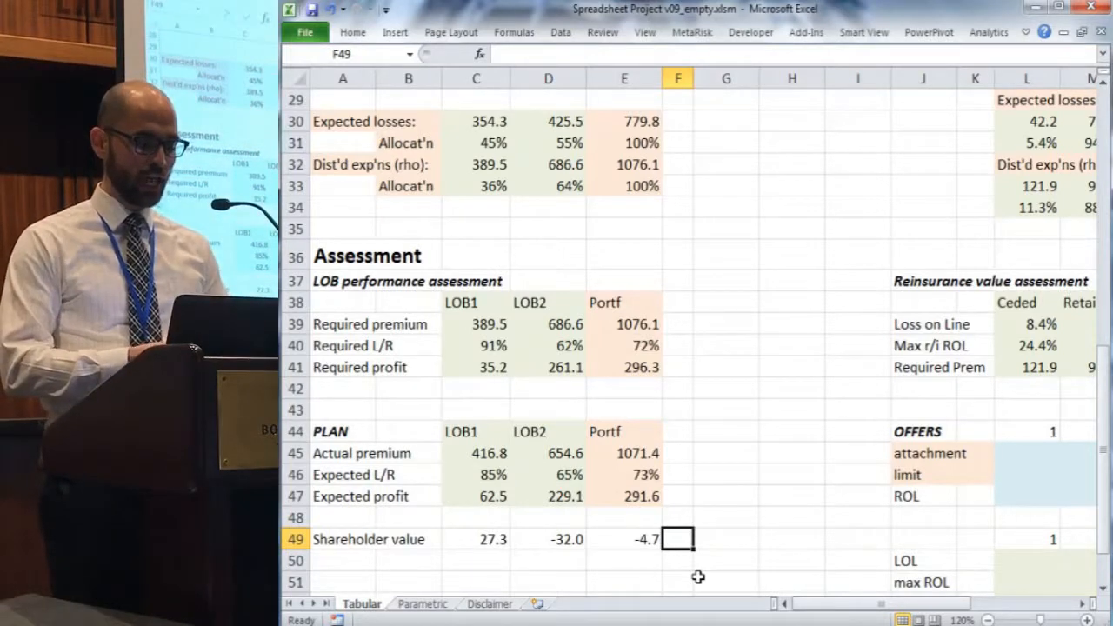
pyautogui.click(476, 539)
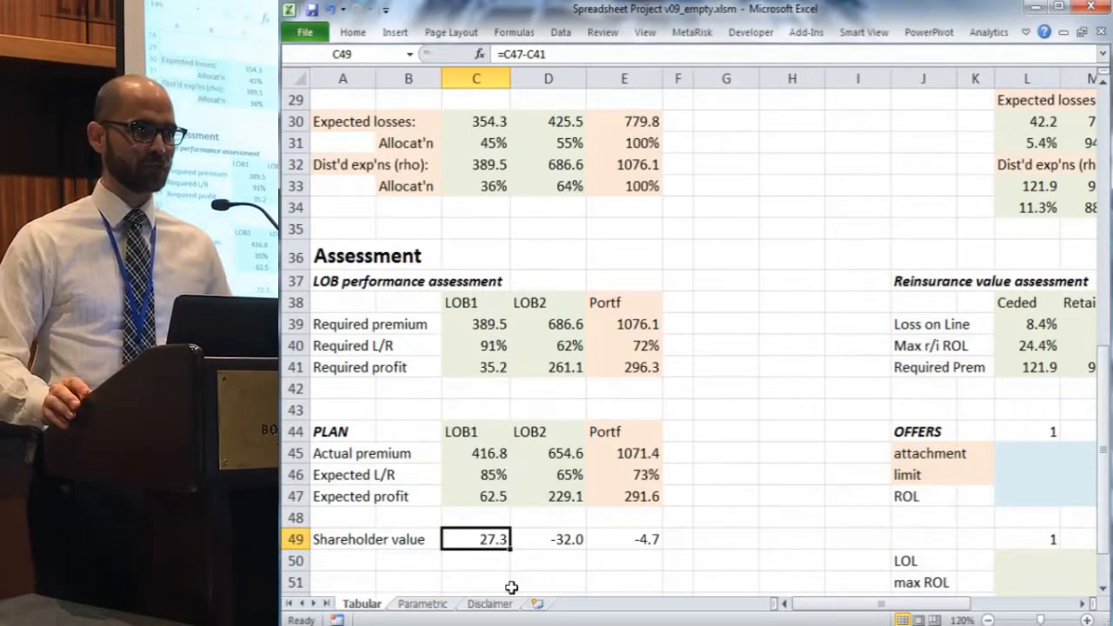
pyautogui.click(548, 539)
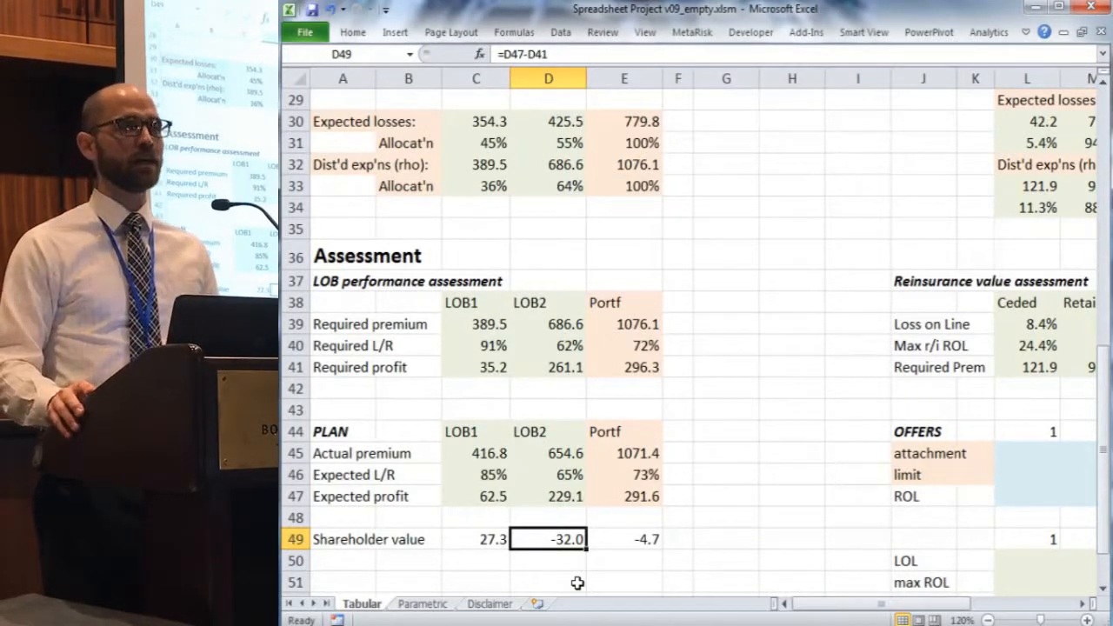
pyautogui.click(622, 539)
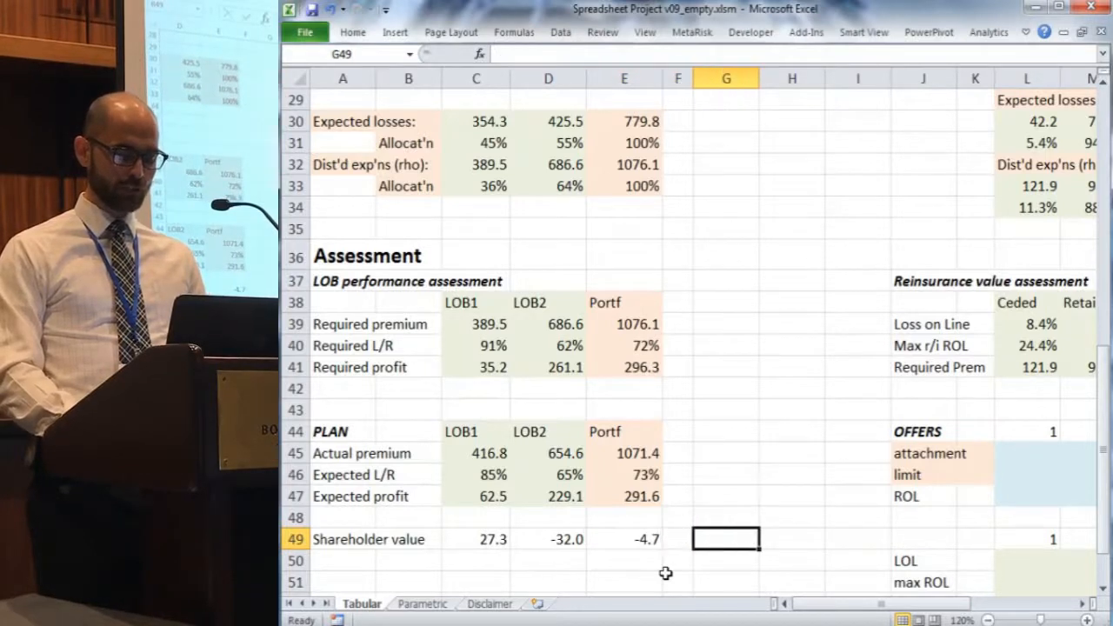
# Scroll right to columns G–R to show the OFFERS table and reinsurance assessment.
pyautogui.hscroll(3)
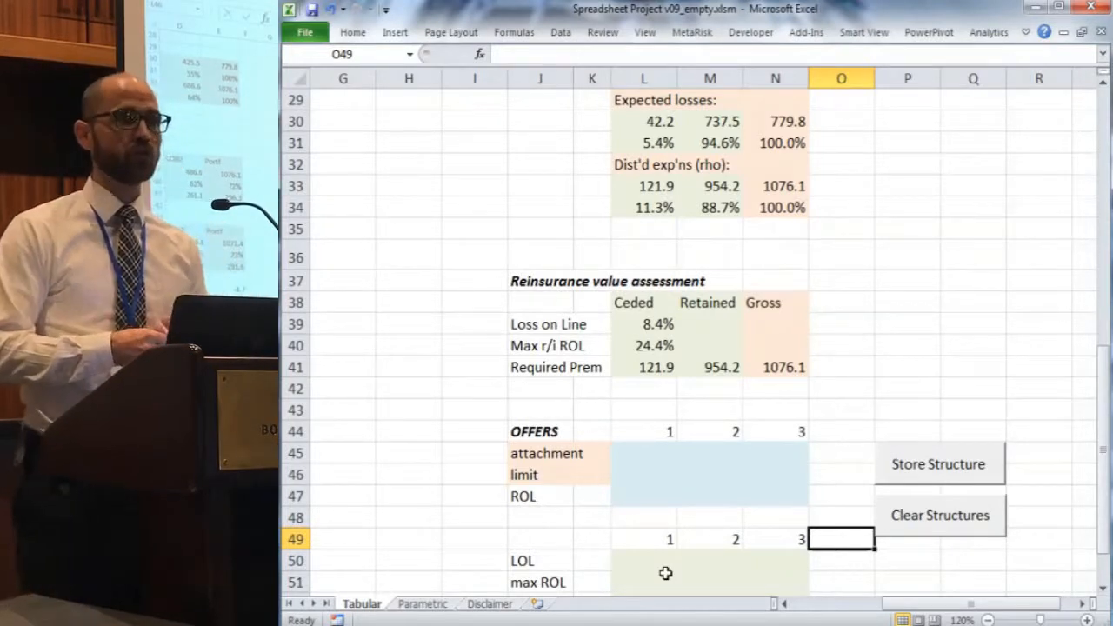
pyautogui.click(842, 495)
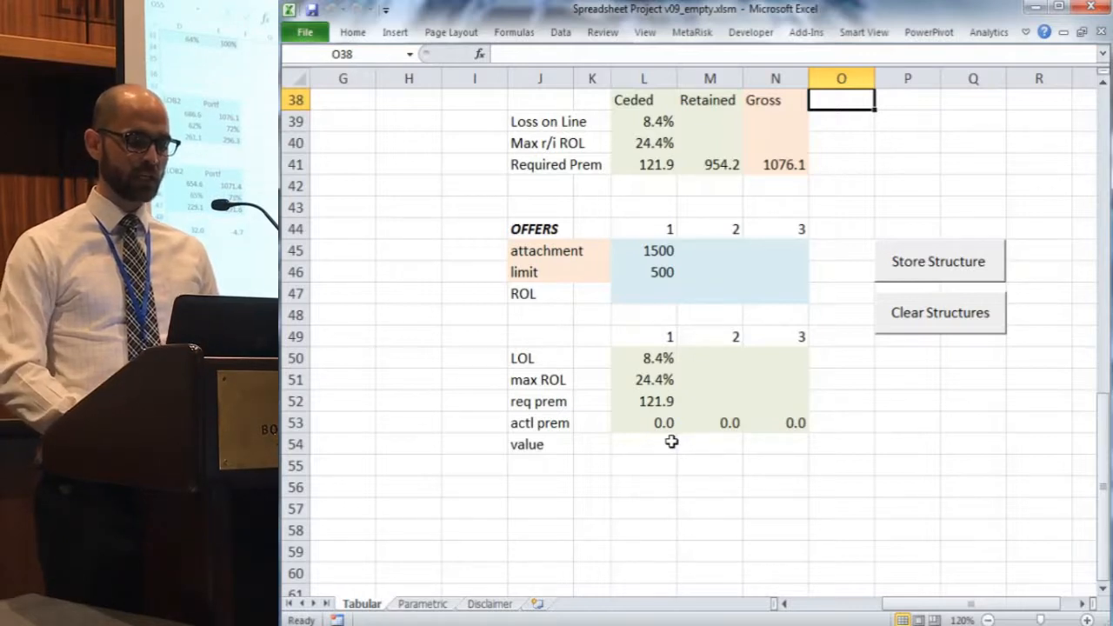
# Review the ceded loss on line and max ROL formulas and confirm the required premium formula.
pyautogui.click(644, 358)
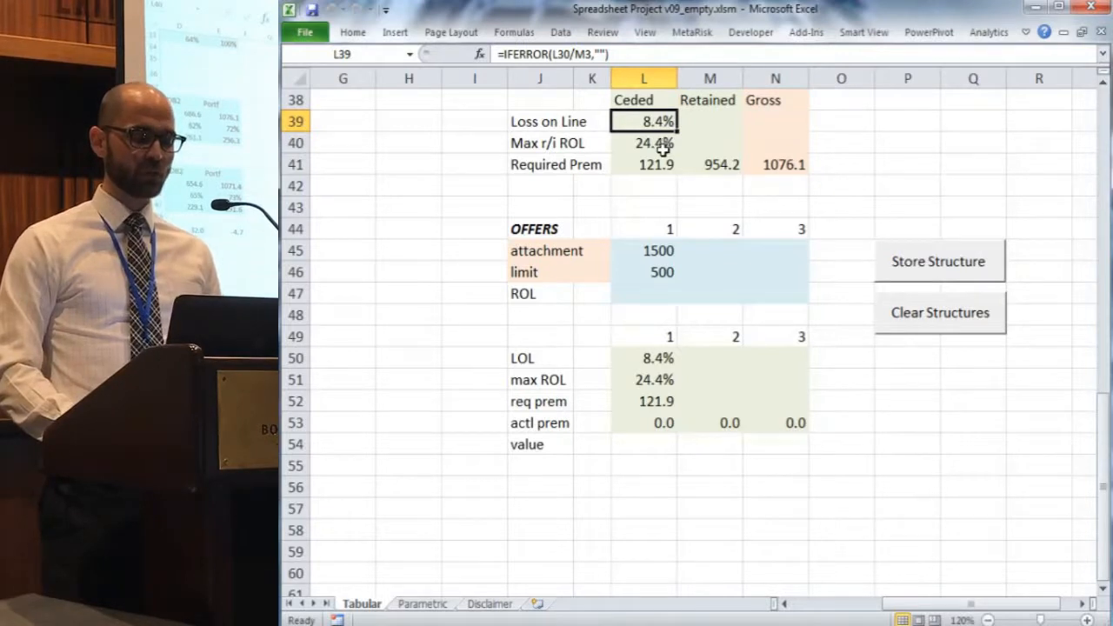
pyautogui.click(644, 143)
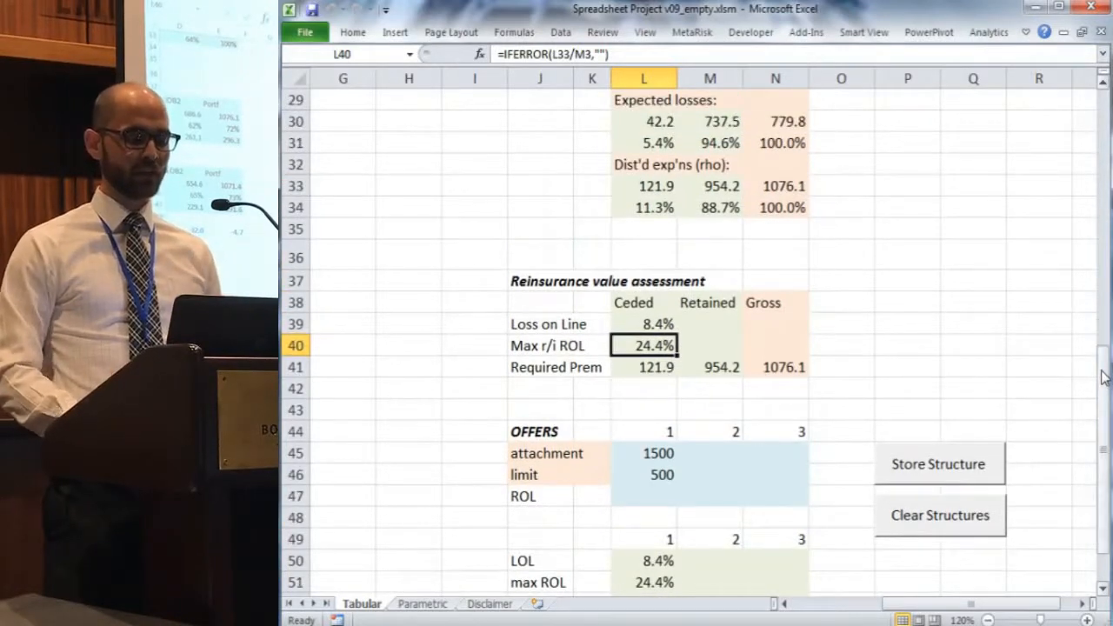
pyautogui.doubleClick(644, 344)
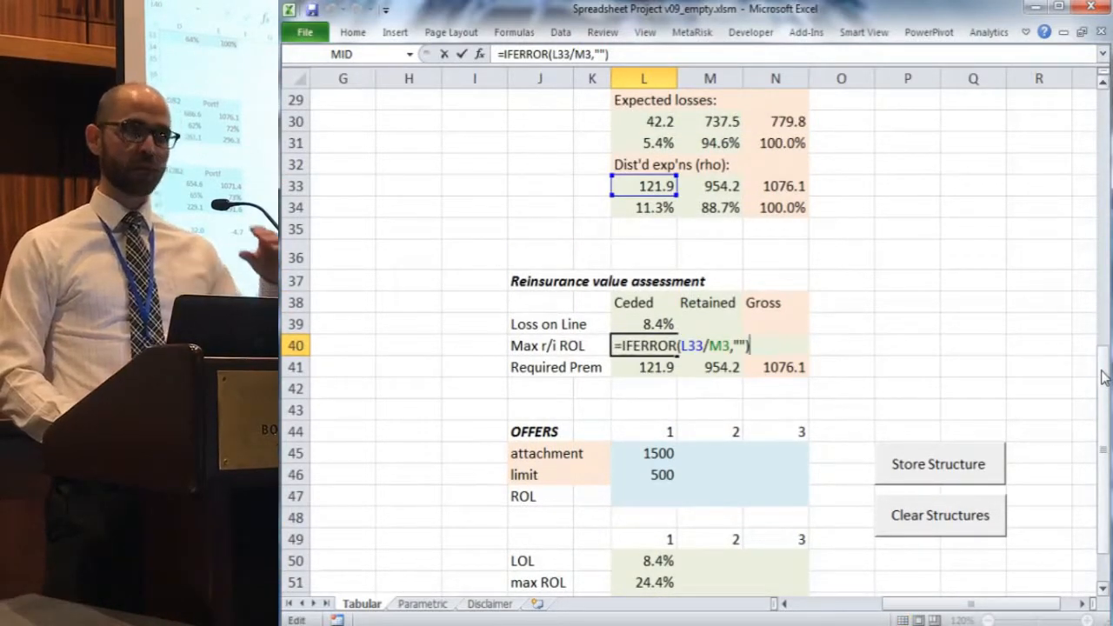
pyautogui.press('enter')
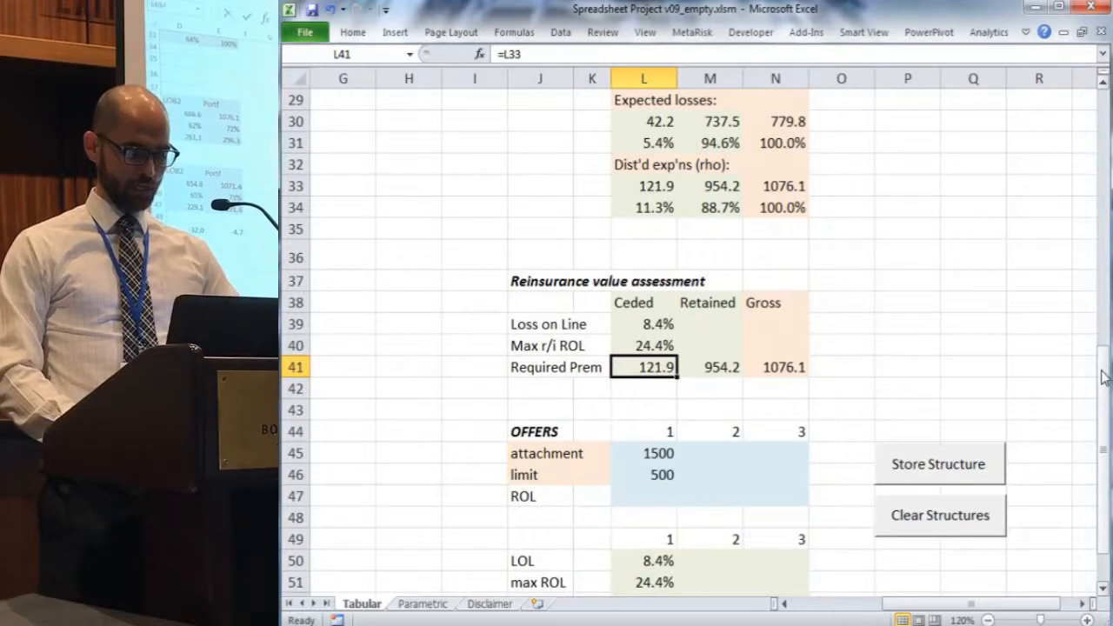
pyautogui.doubleClick(644, 365)
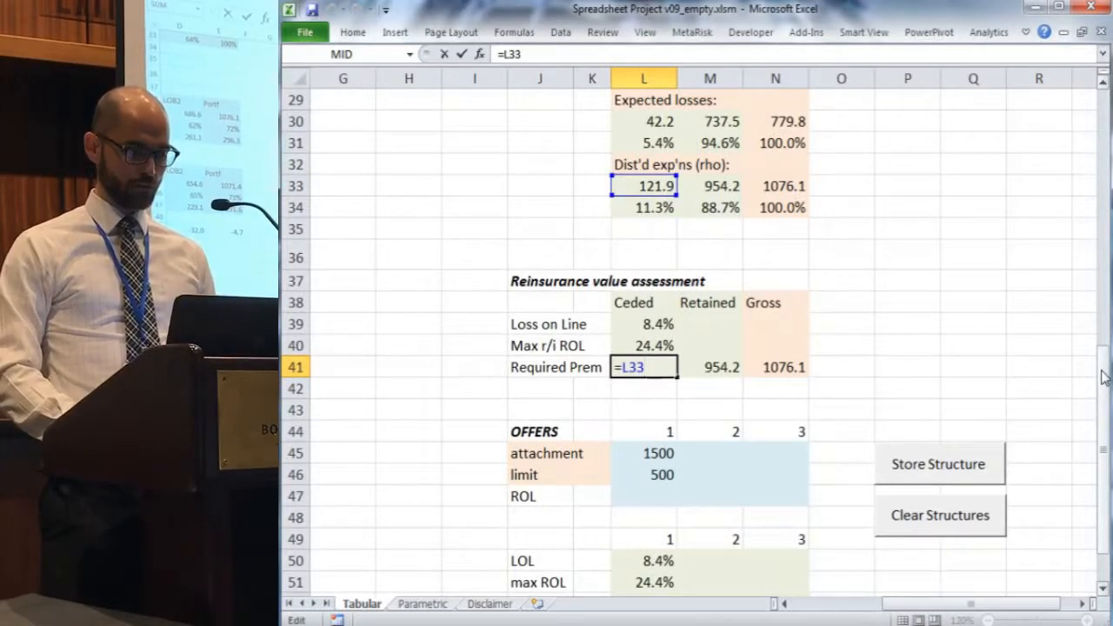
pyautogui.press('enter')
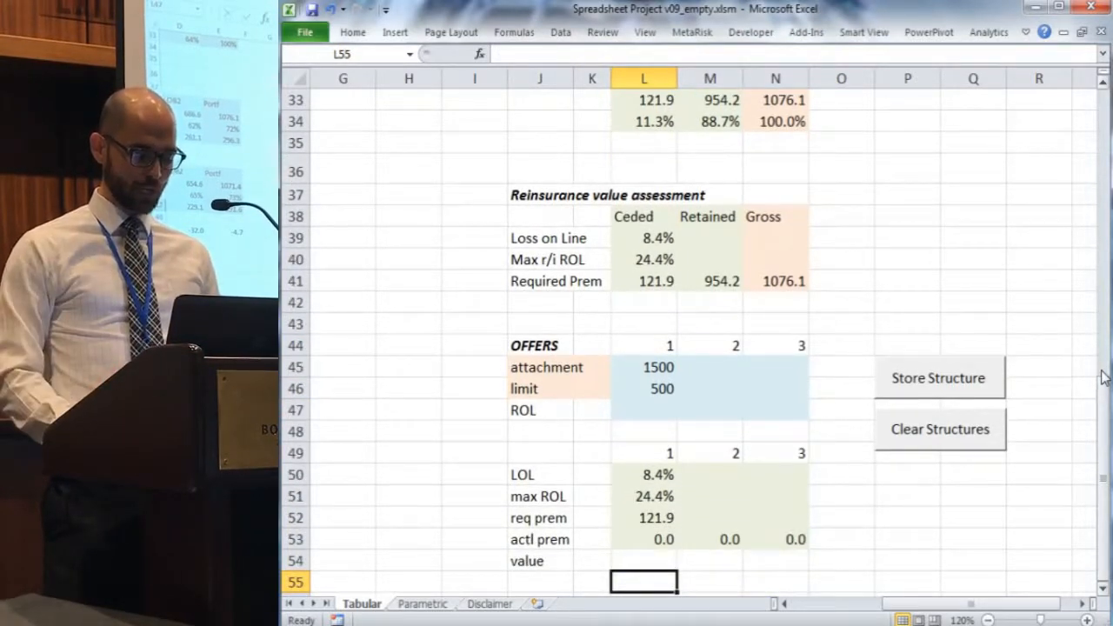
# Quote offer 1 at 21% rate on line, giving an actual premium of 105.0.
pyautogui.click(643, 431)
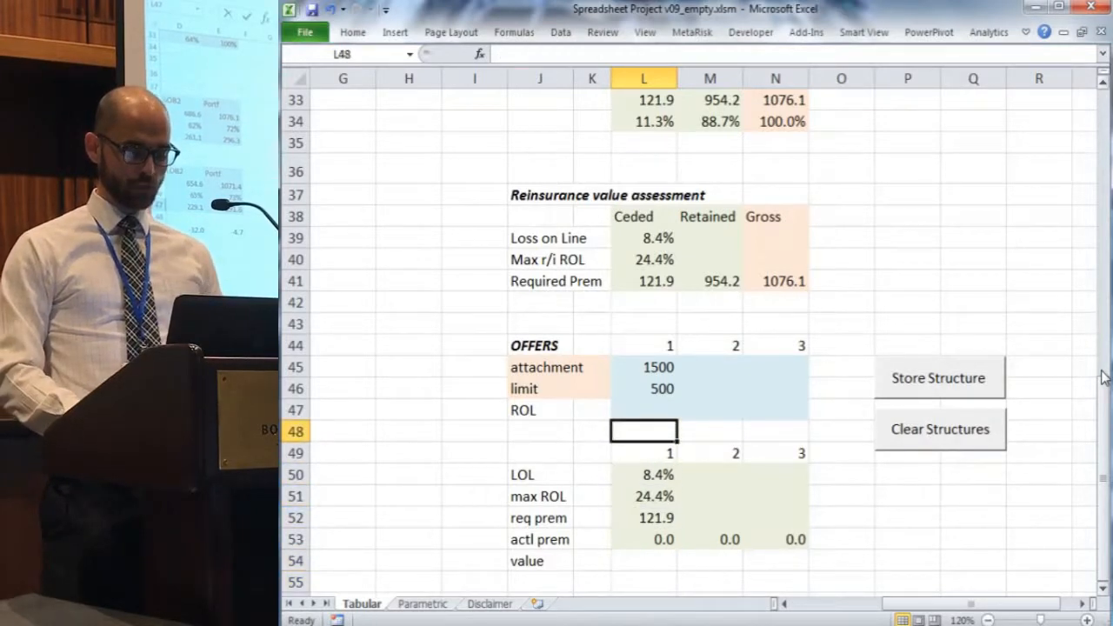
pyautogui.click(644, 411)
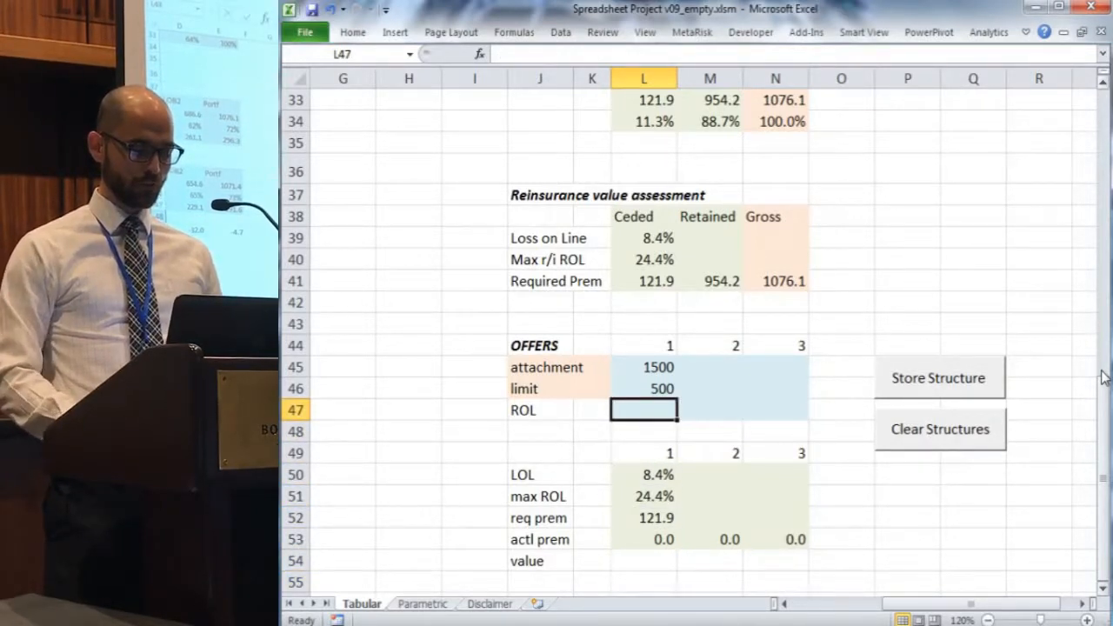
pyautogui.write('21%')
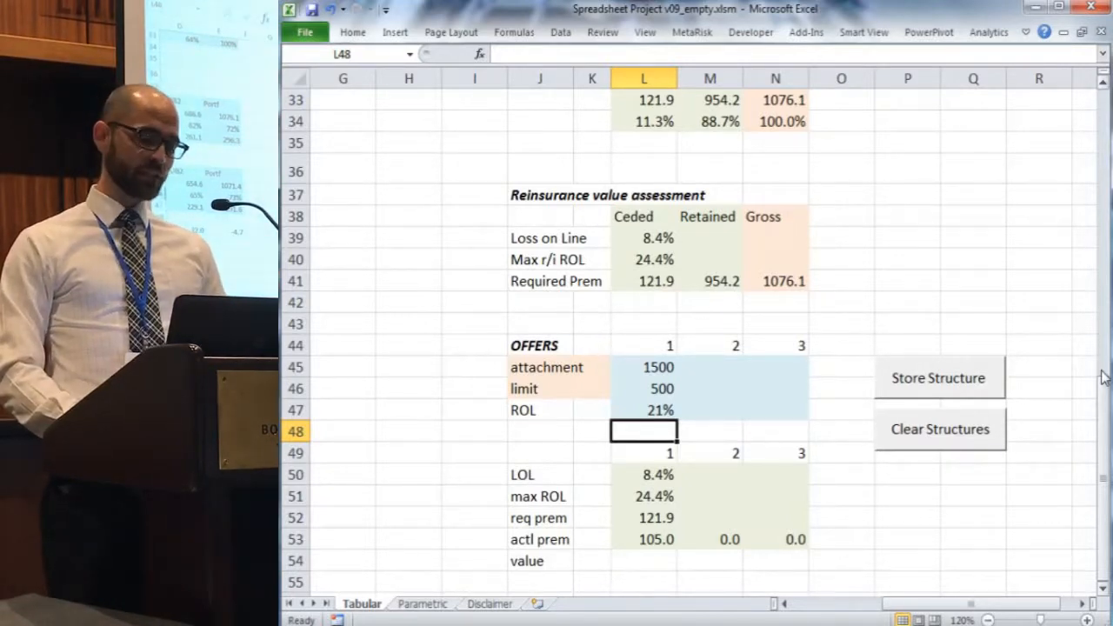
pyautogui.click(643, 411)
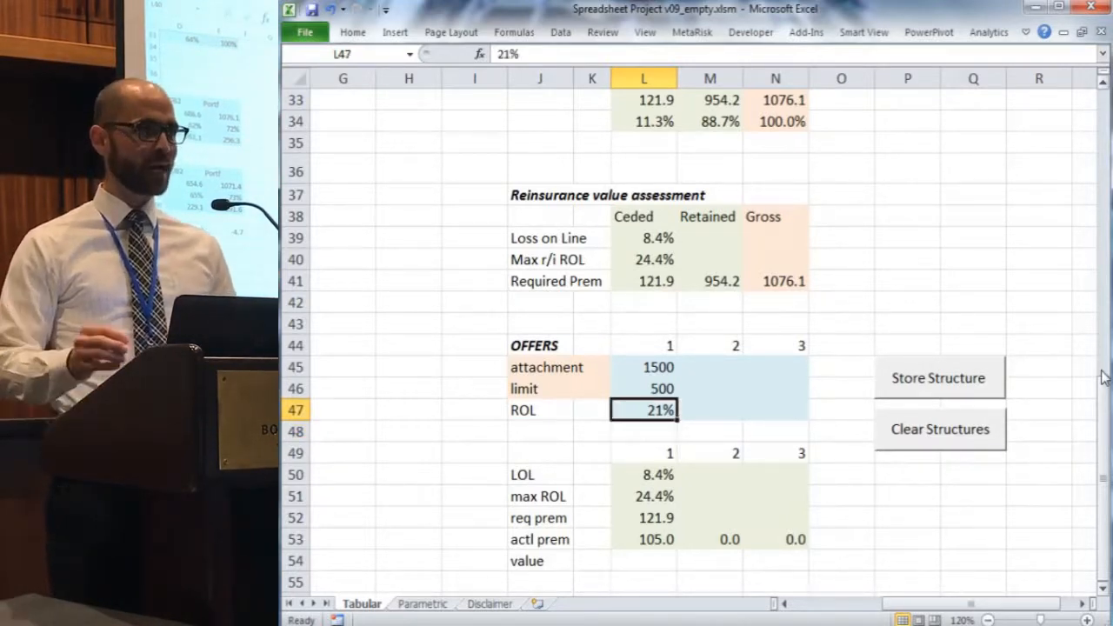
pyautogui.click(643, 259)
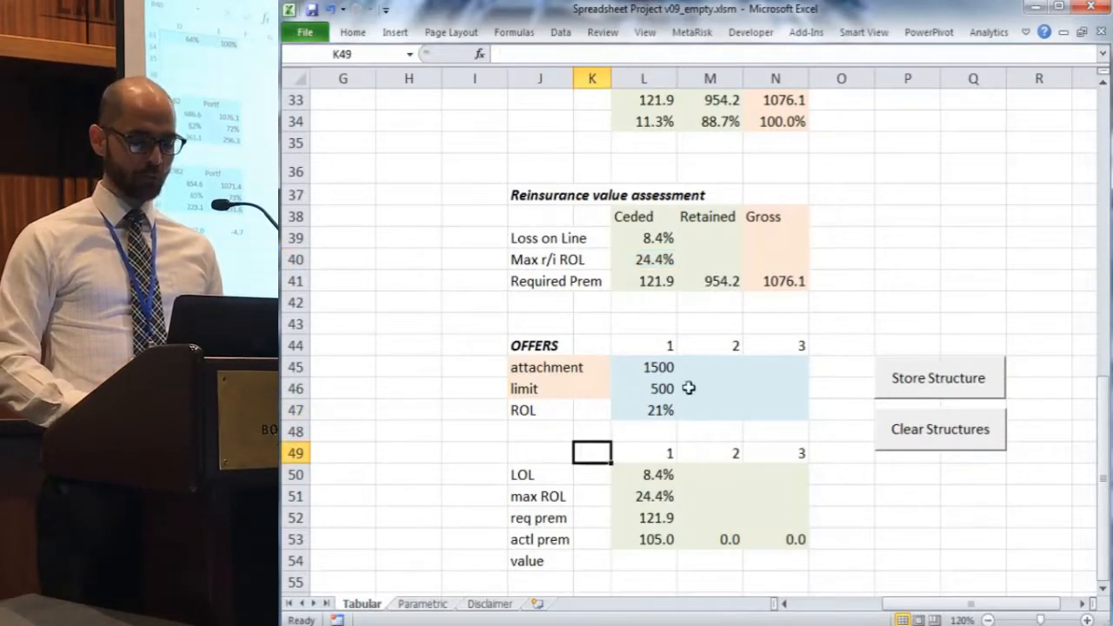
# Change the attachment to 2000 and store the structure as offer 2.
pyautogui.scroll(3)
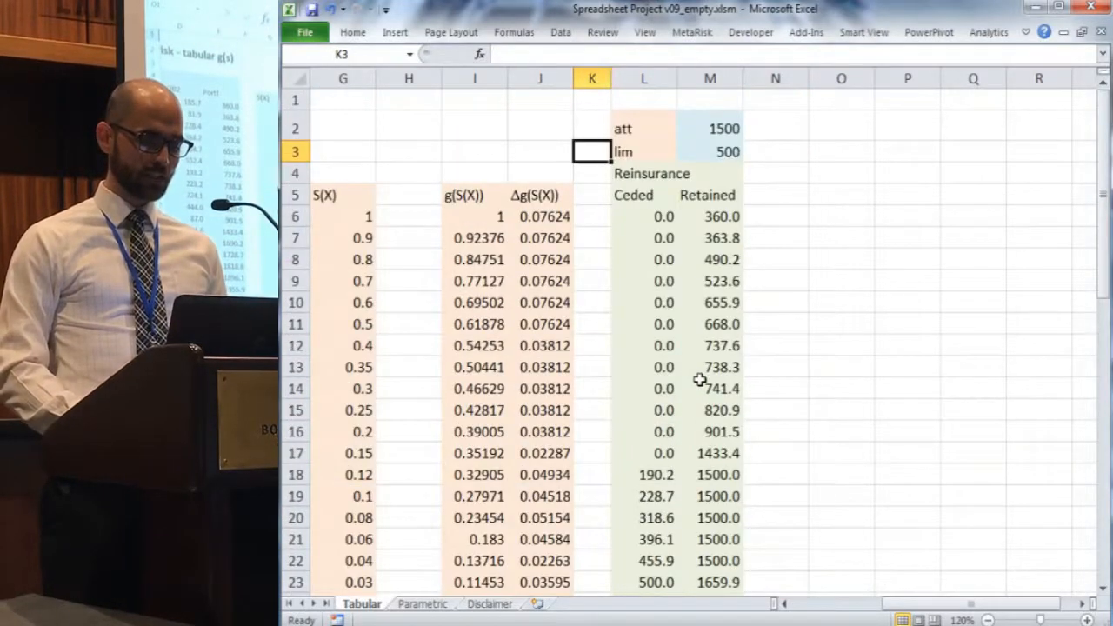
pyautogui.click(710, 129)
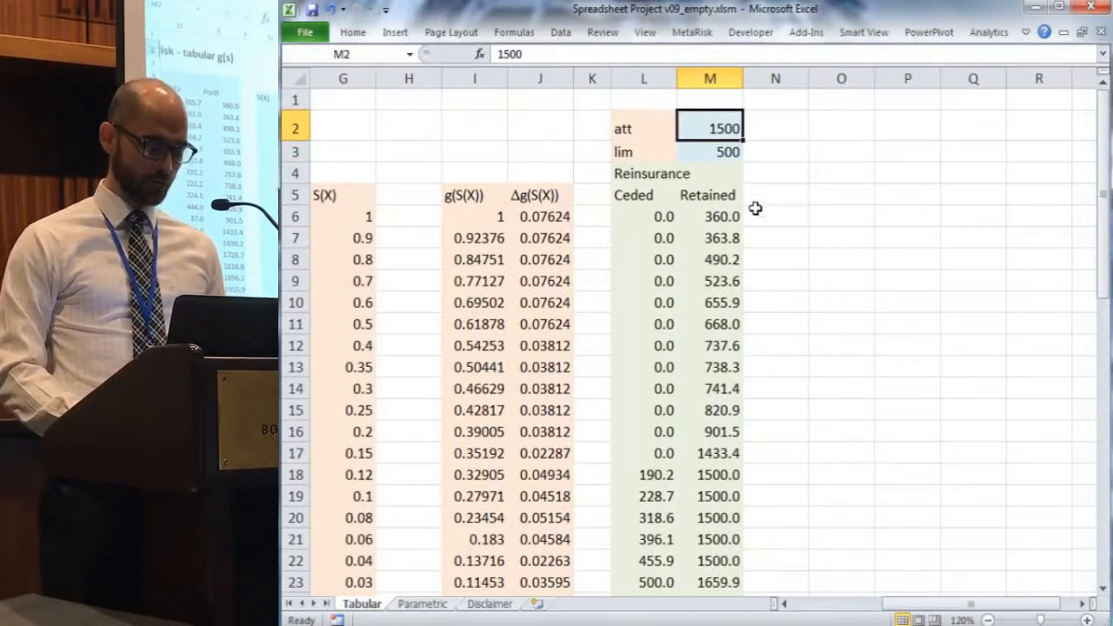
pyautogui.write('2000')
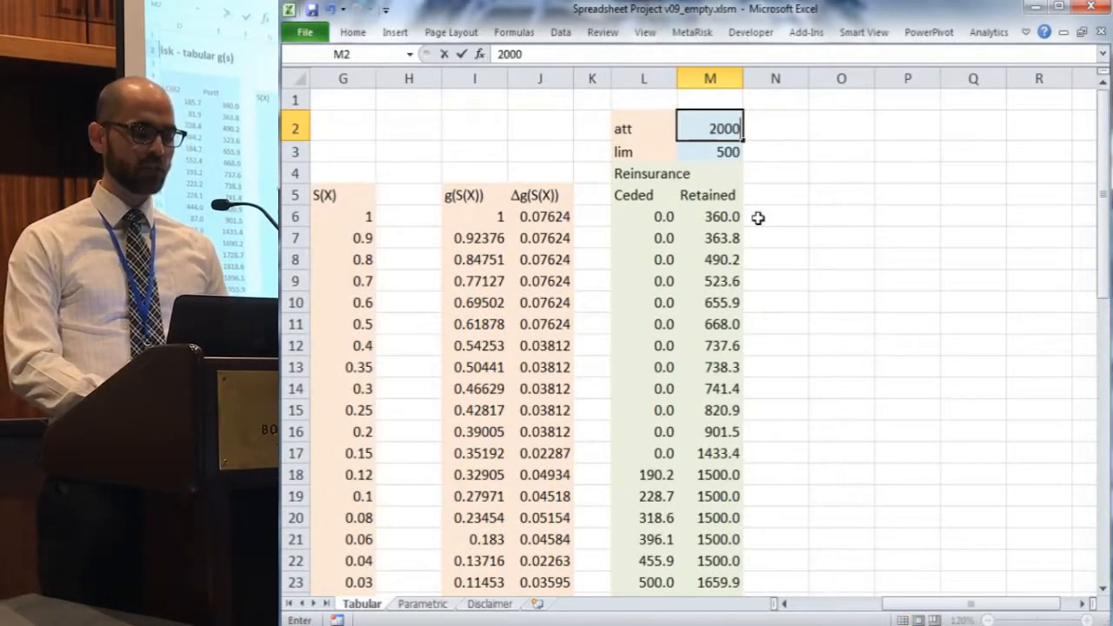
pyautogui.scroll(-3)
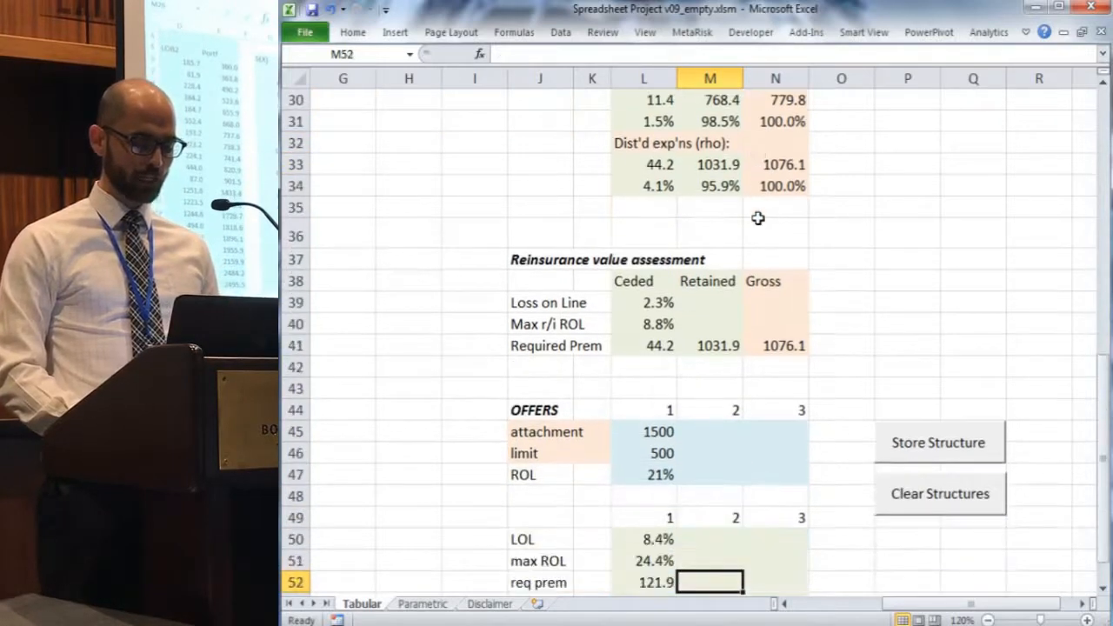
pyautogui.scroll(-3)
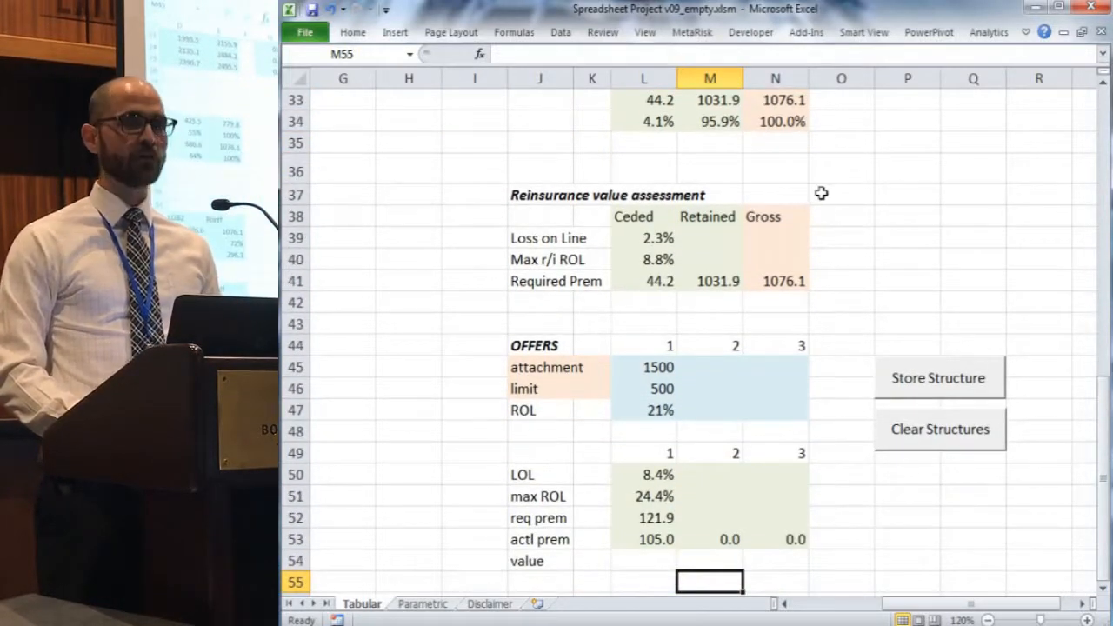
pyautogui.moveTo(959, 181)
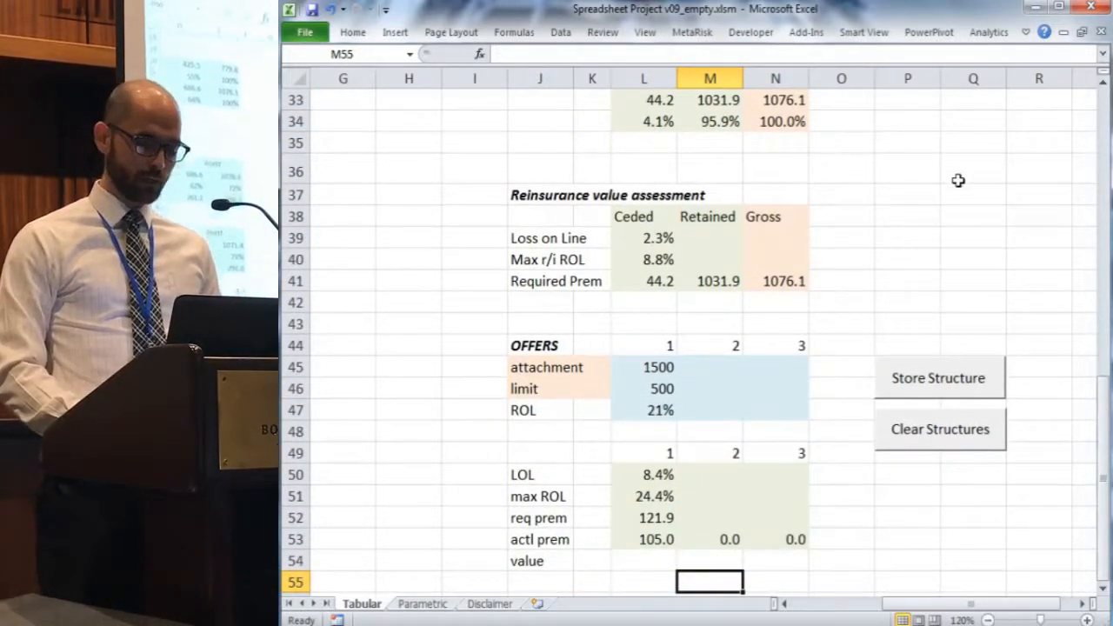
pyautogui.click(939, 379)
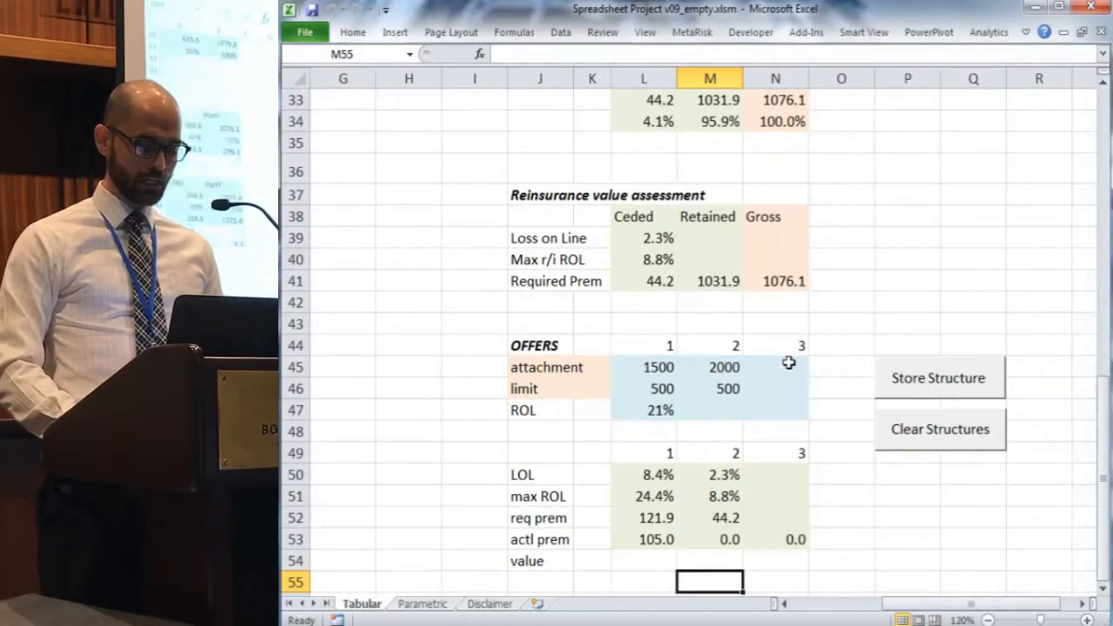
# Quote offer 2 at 10% rate on line for an actual premium of 50.0.
pyautogui.click(644, 259)
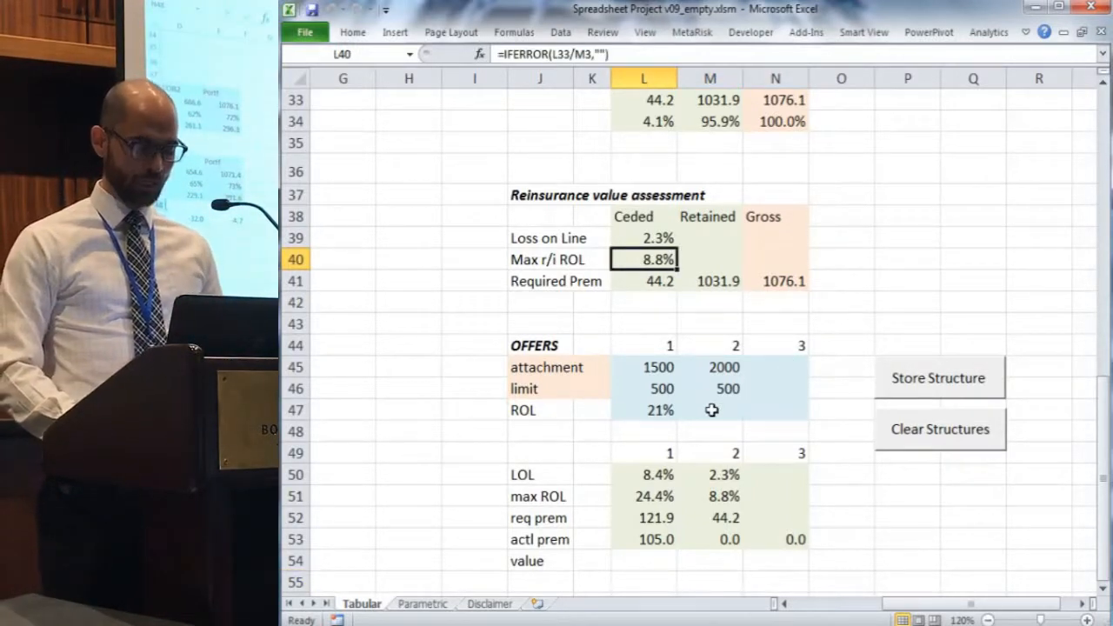
pyautogui.click(710, 411)
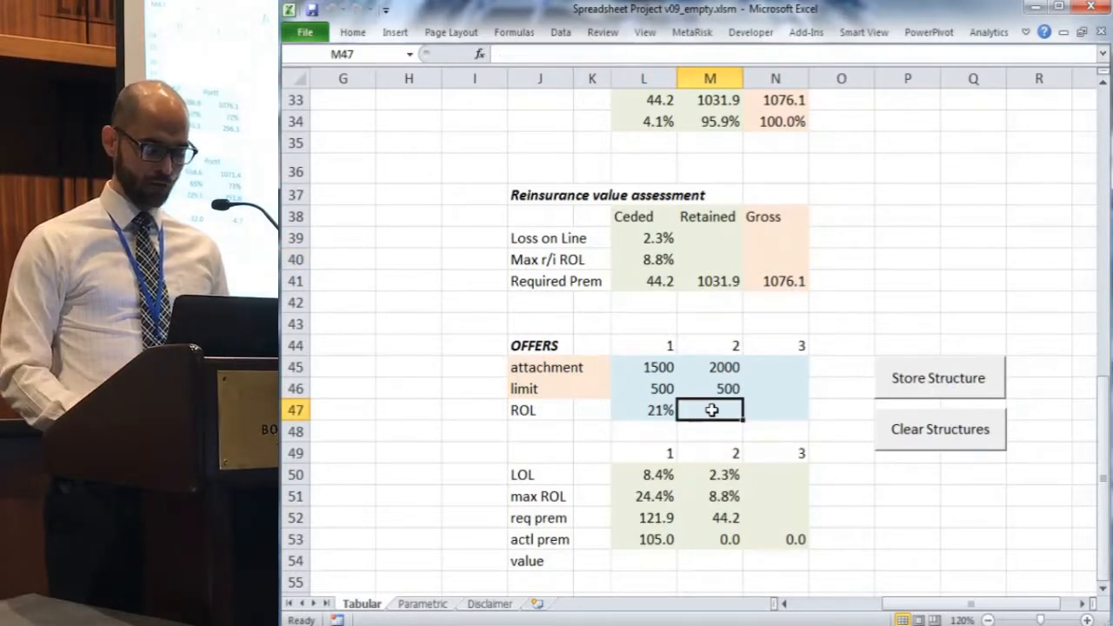
pyautogui.write('10%')
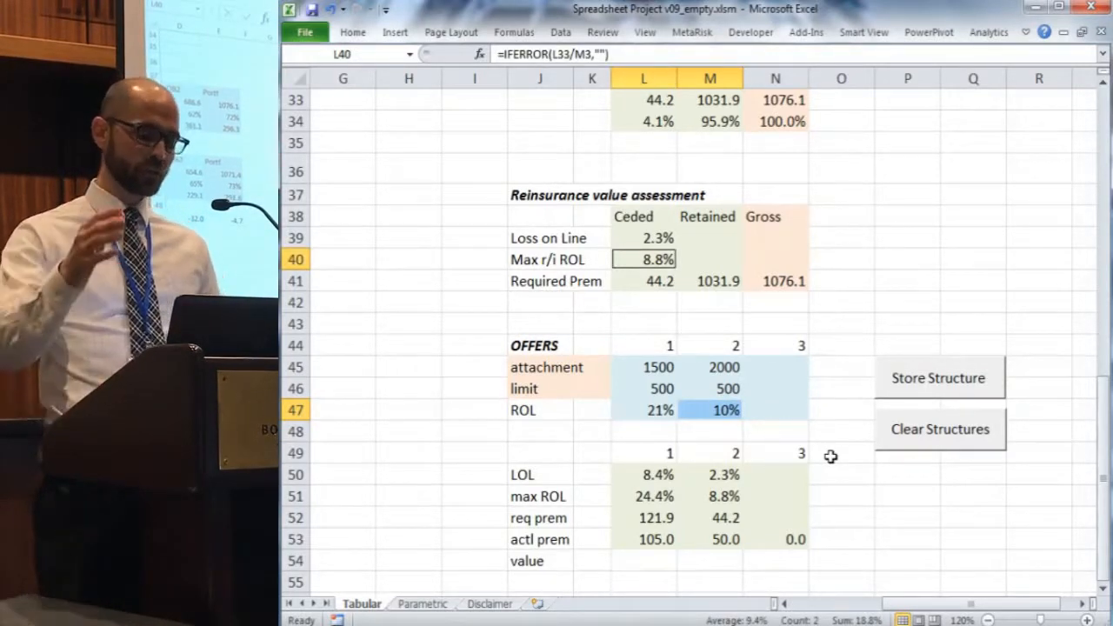
pyautogui.moveTo(830, 431)
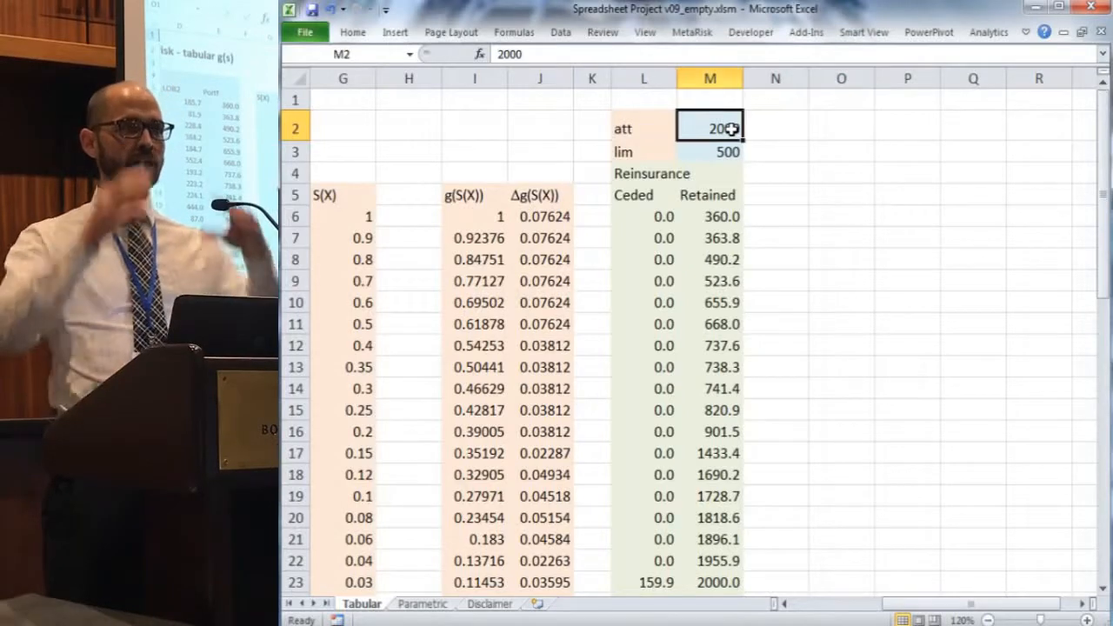
# Set attachment 1500 and limit 1000 and store the structure as offer 3.
pyautogui.write('1500')
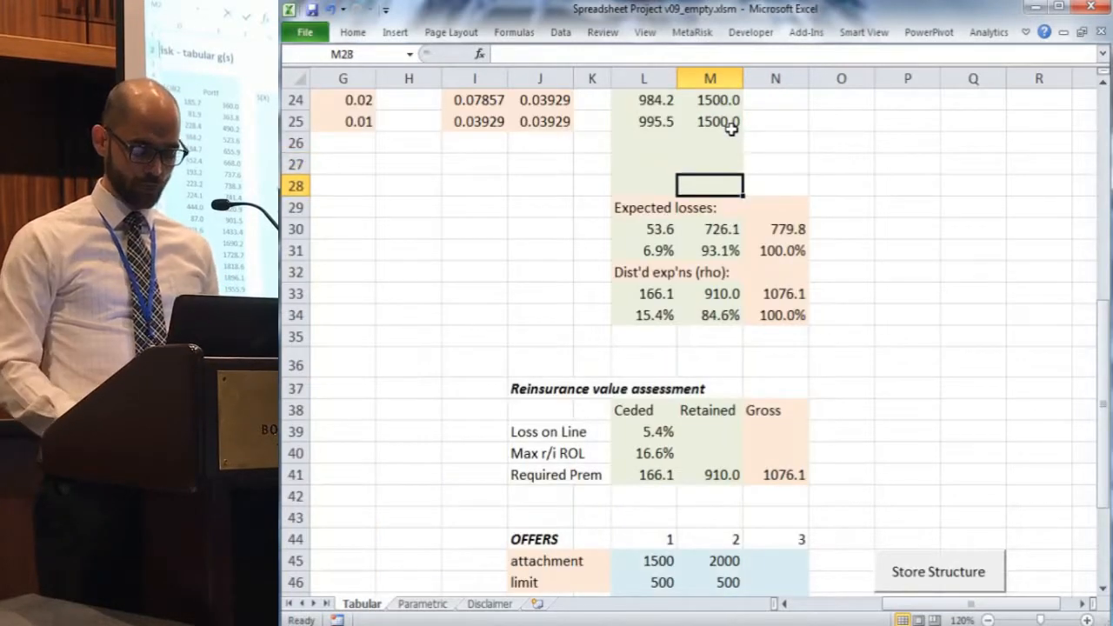
pyautogui.scroll(-3)
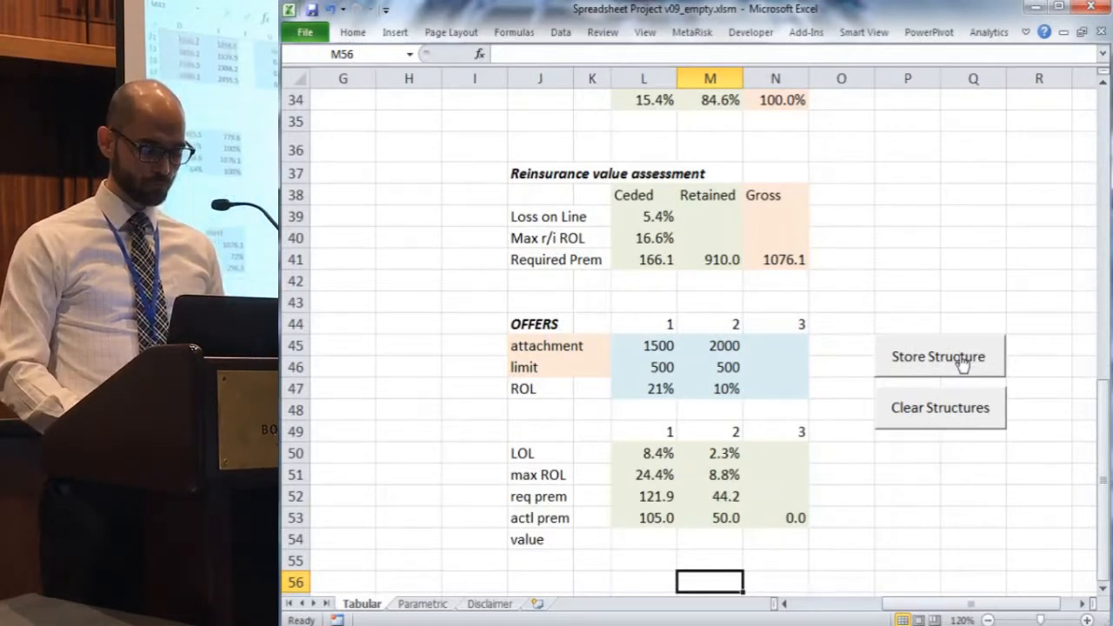
pyautogui.click(938, 356)
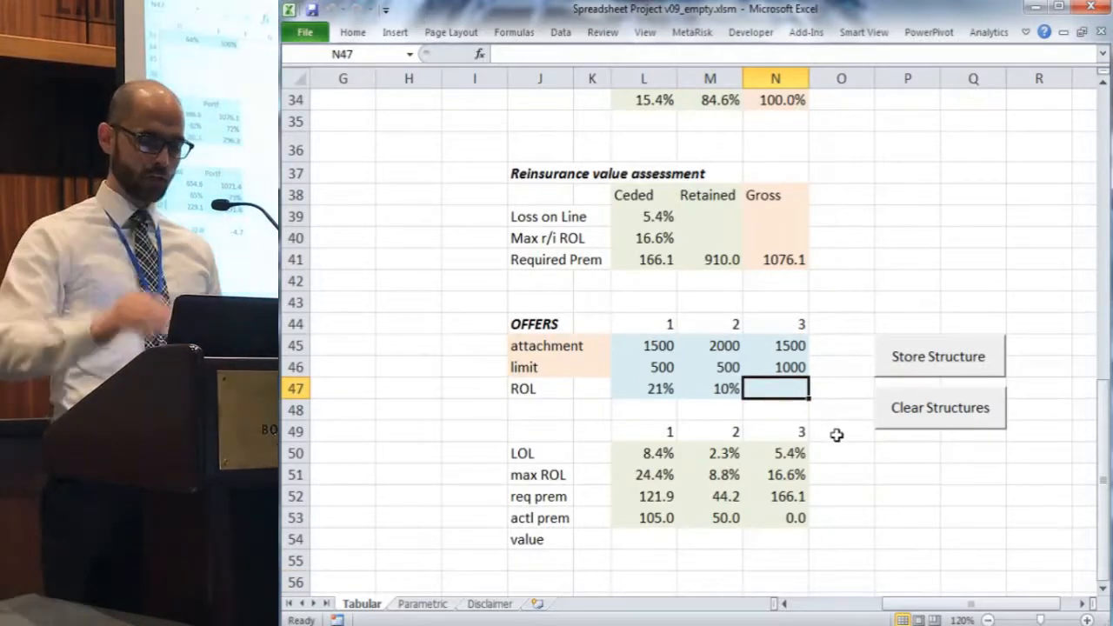
# Quote offer 3 at 15% rate on line for an actual premium of 150.0.
pyautogui.write('1%')
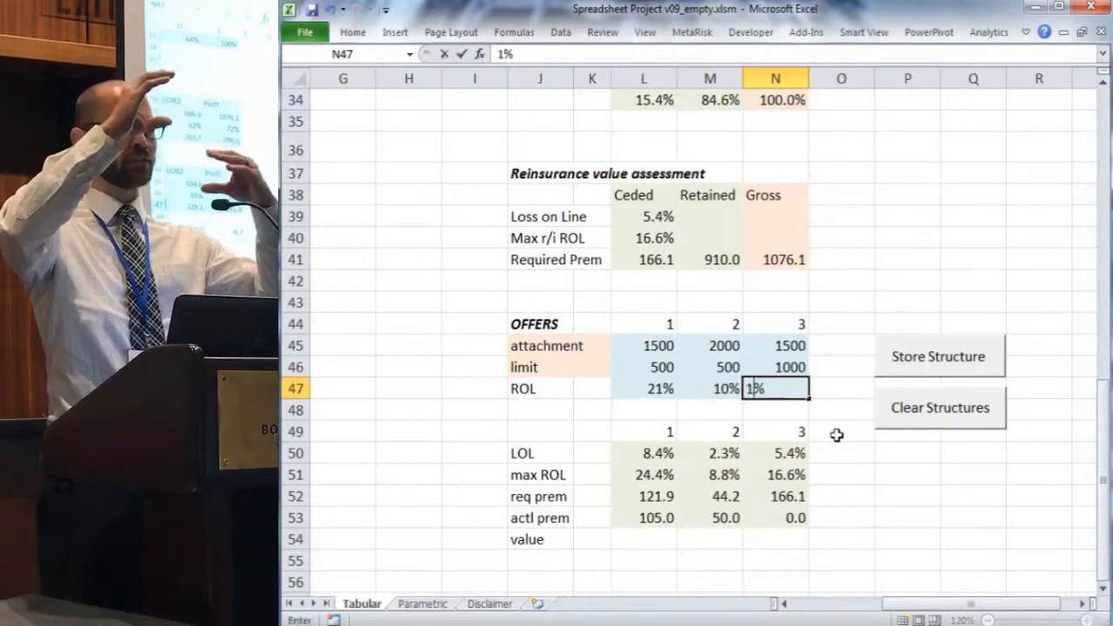
pyautogui.write('15')
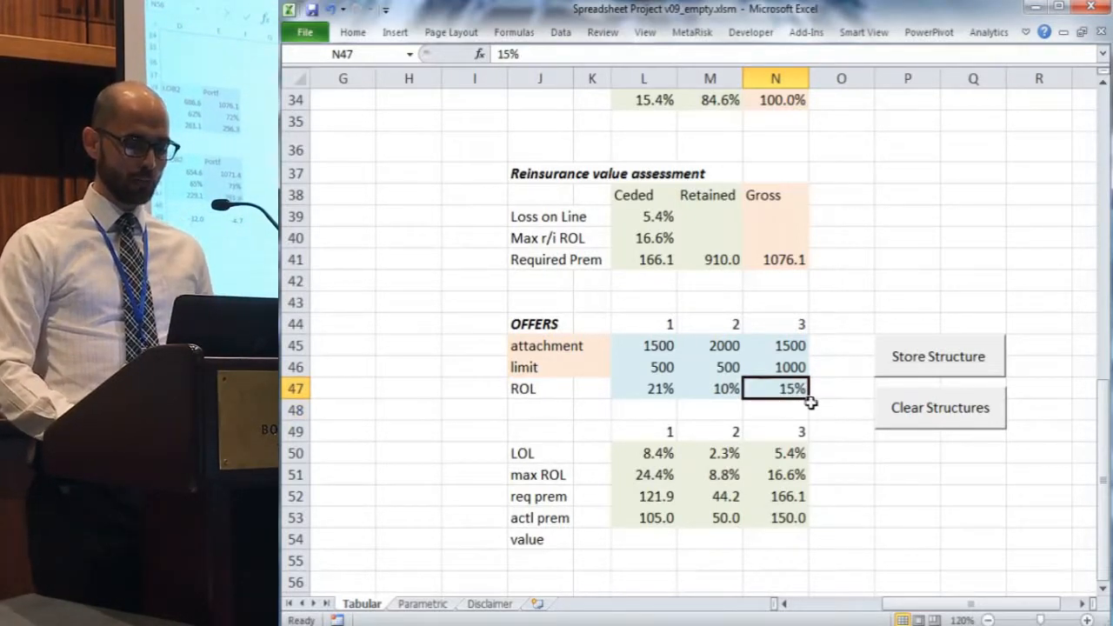
pyautogui.click(643, 236)
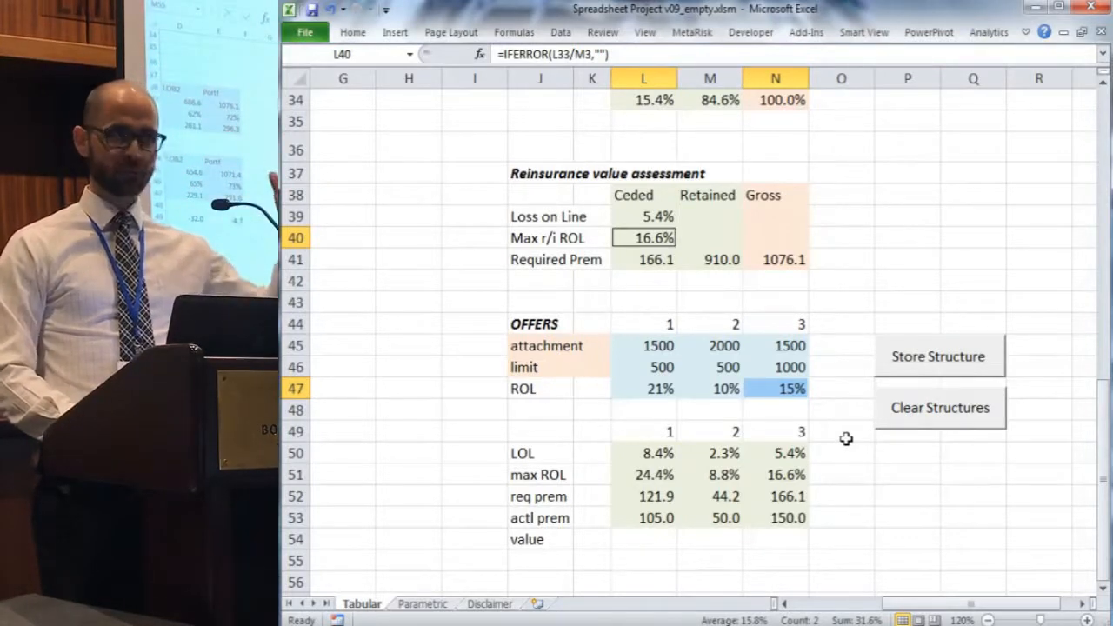
pyautogui.moveTo(816, 517)
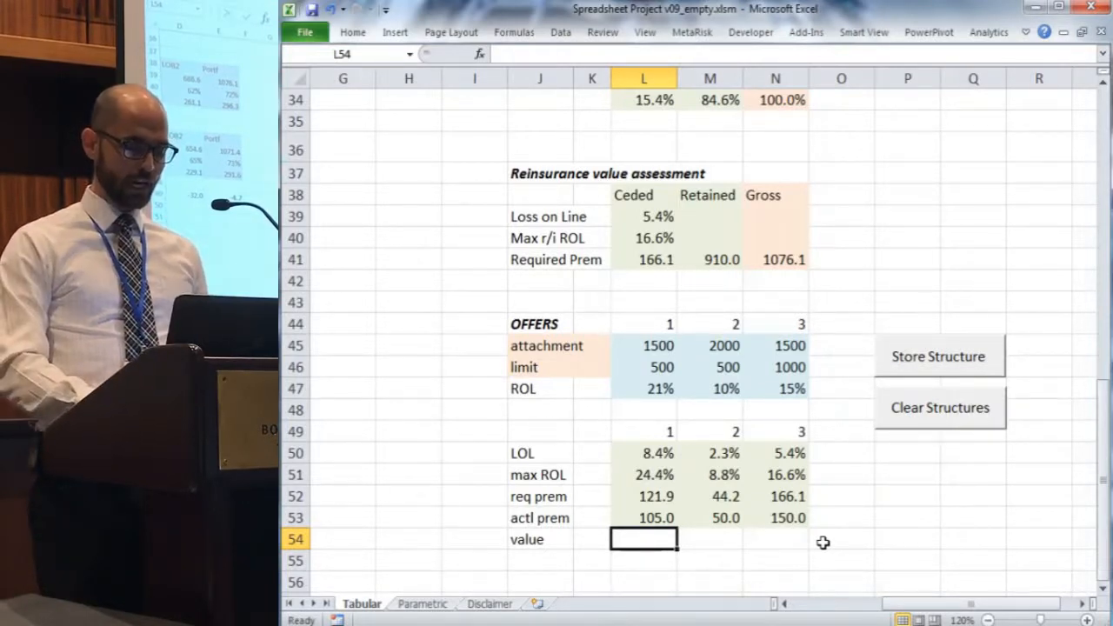
pyautogui.write('=')
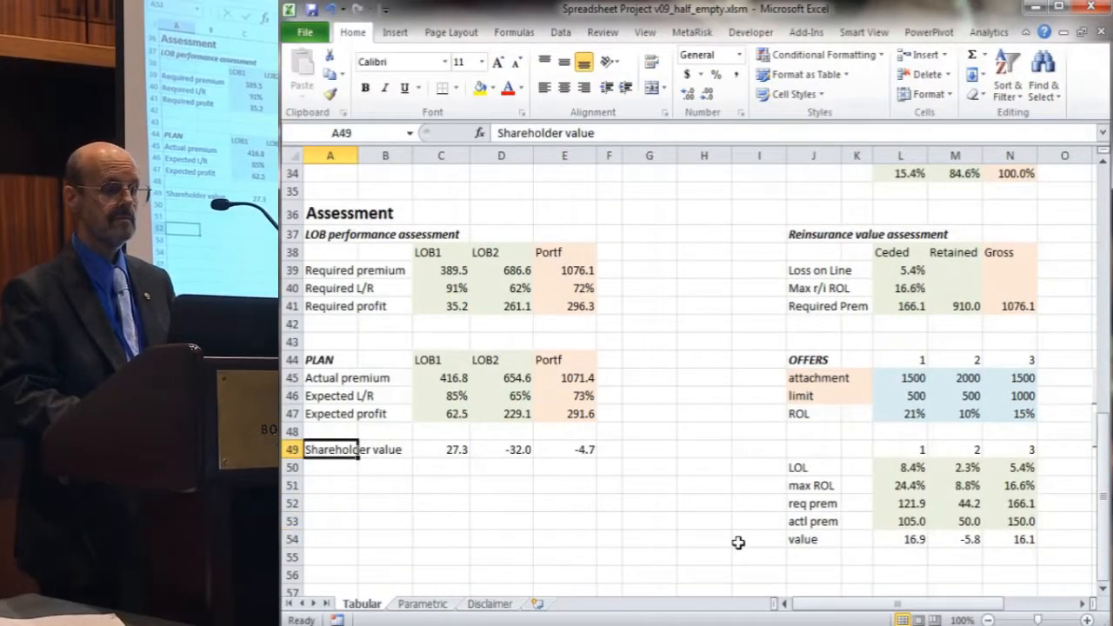
# Inspect the portfolio shareholder value formula =E47-E41 giving -4.7.
pyautogui.click(564, 448)
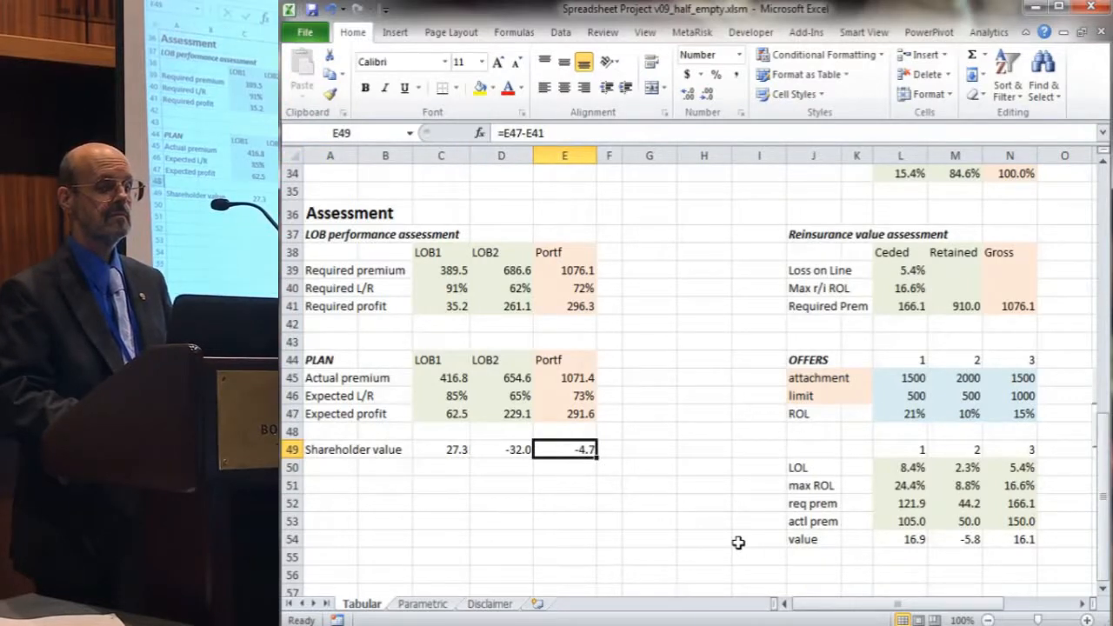